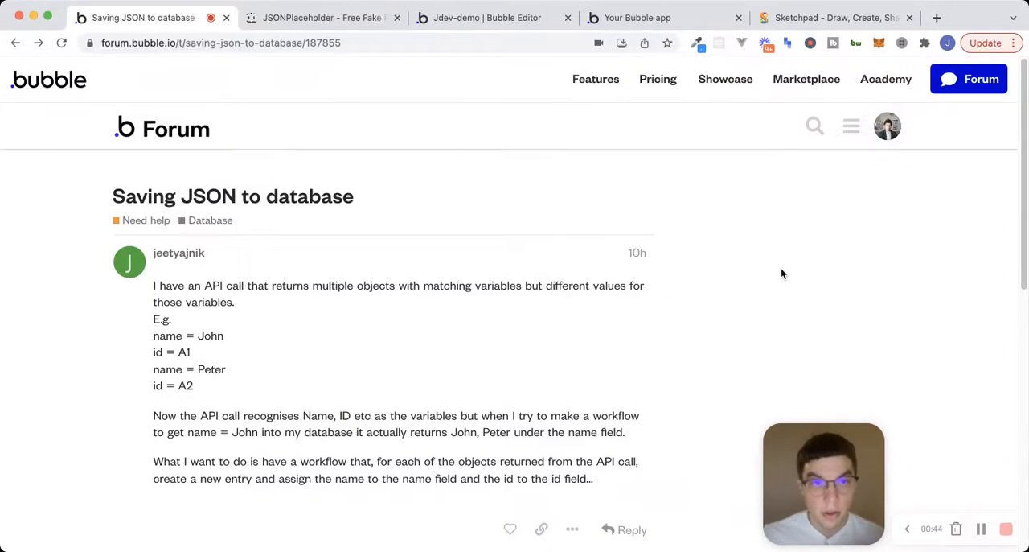
{"action": "mouse_move", "coordinate": [778, 300]}
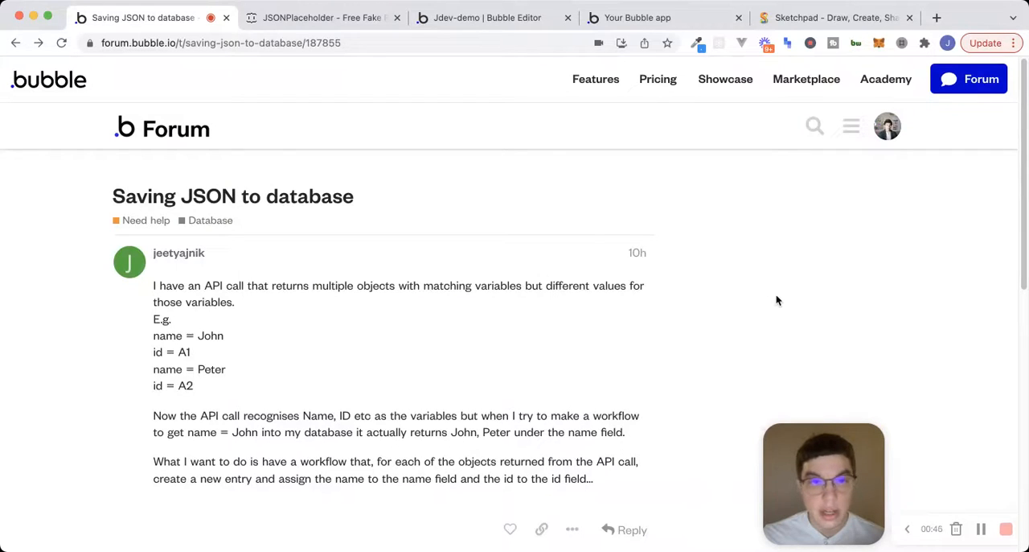
{"action": "mouse_move", "coordinate": [266, 95]}
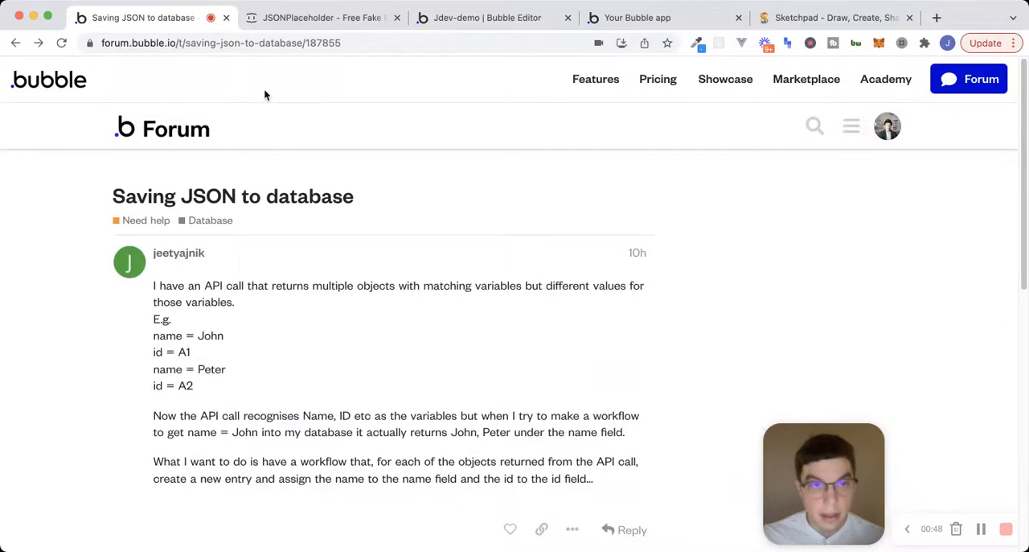
Open JSONPlaceholder's /posts resource and highlight a post's userId, id, title and body.
{"action": "left_click", "coordinate": [322, 17]}
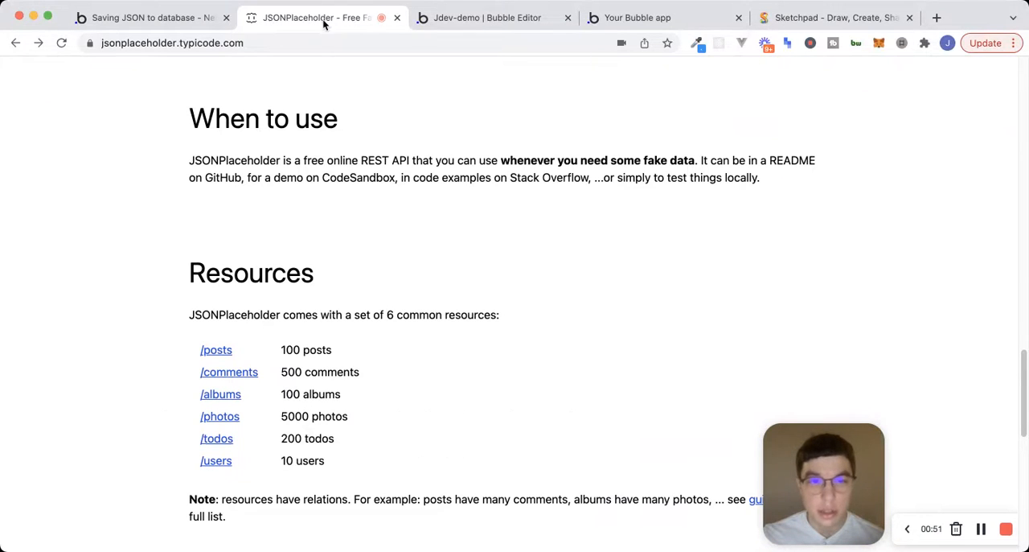
{"action": "scroll", "scroll_direction": "up", "scroll_amount": 3}
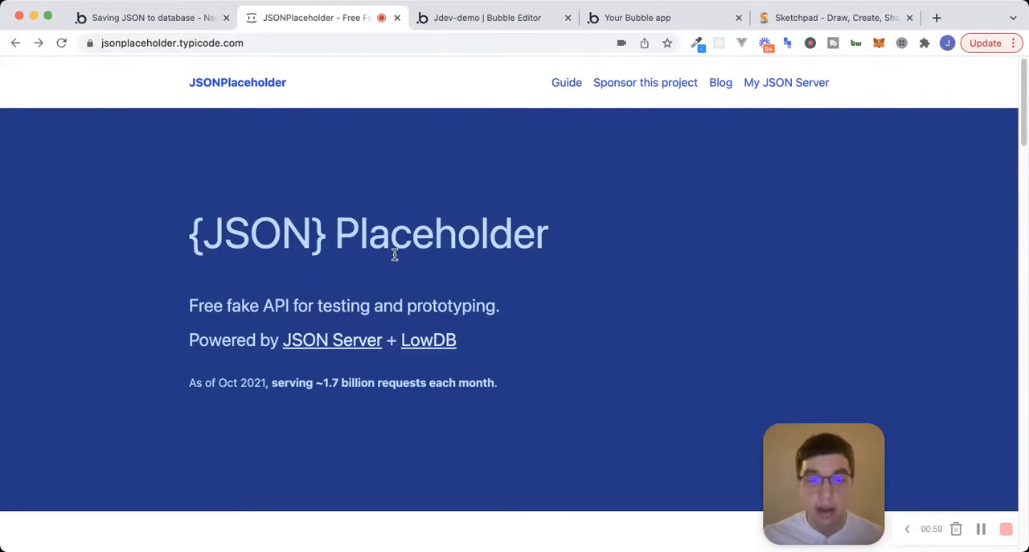
{"action": "scroll", "scroll_direction": "down", "scroll_amount": 3}
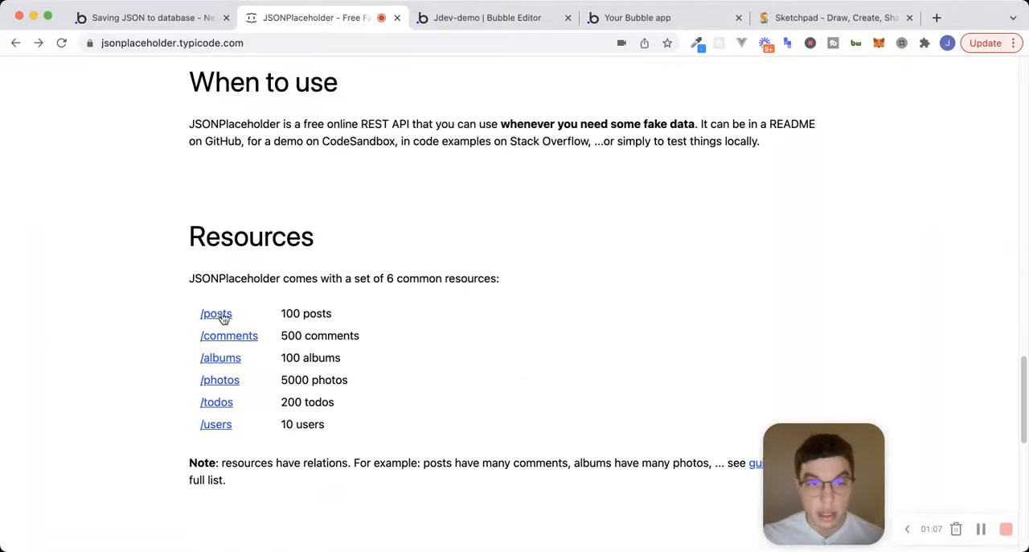
{"action": "left_click", "coordinate": [216, 313]}
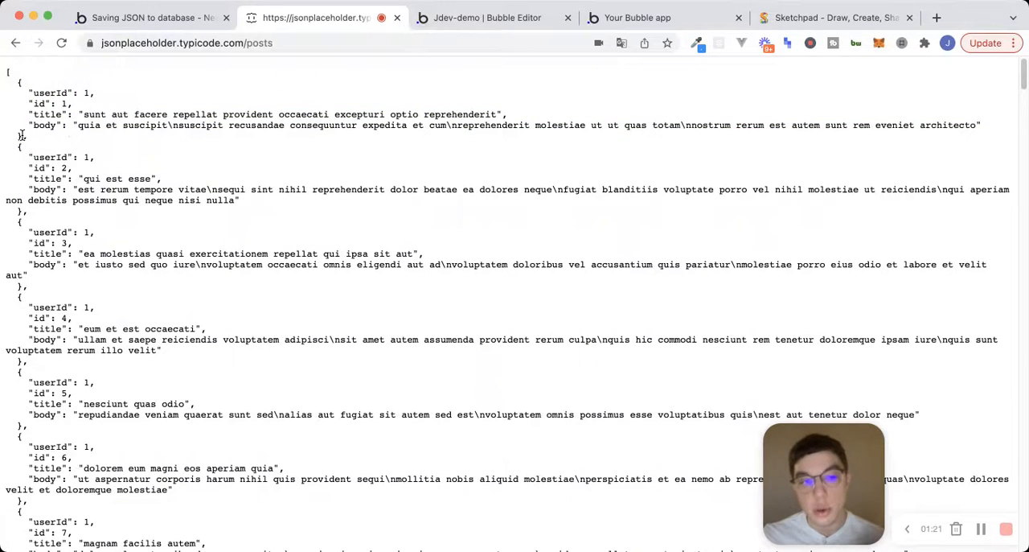
{"action": "left_click_drag", "start_coordinate": [8, 73], "coordinate": [28, 145]}
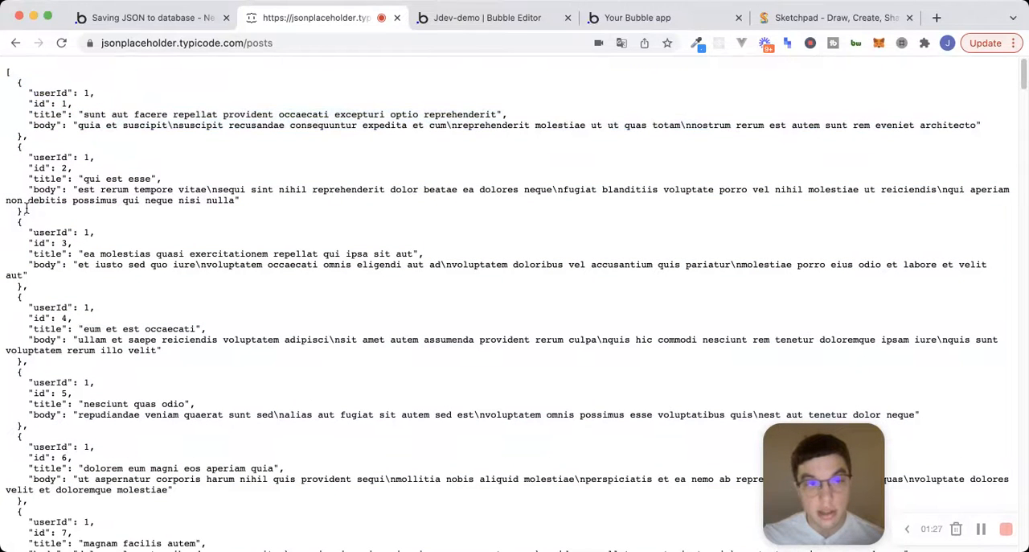
{"action": "left_click_drag", "start_coordinate": [17, 157], "coordinate": [241, 211]}
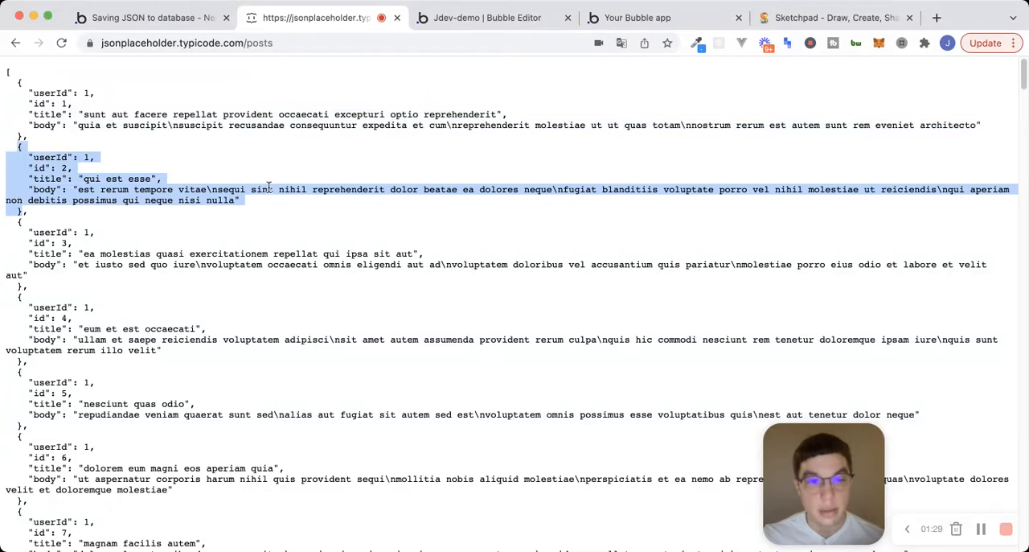
{"action": "left_click", "coordinate": [279, 175]}
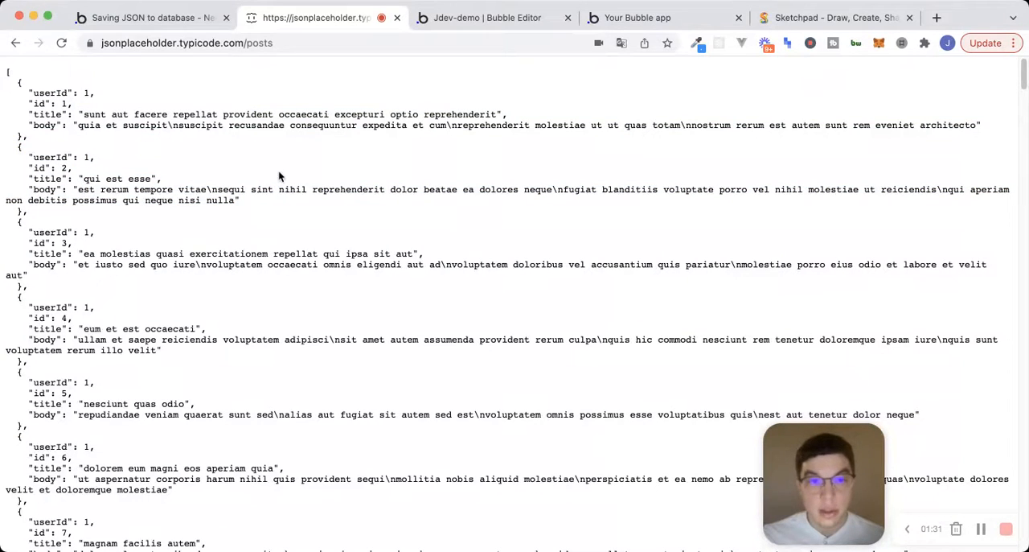
Switch to the 'test' page and open the Create Posts button's property editor.
{"action": "left_click", "coordinate": [486, 17]}
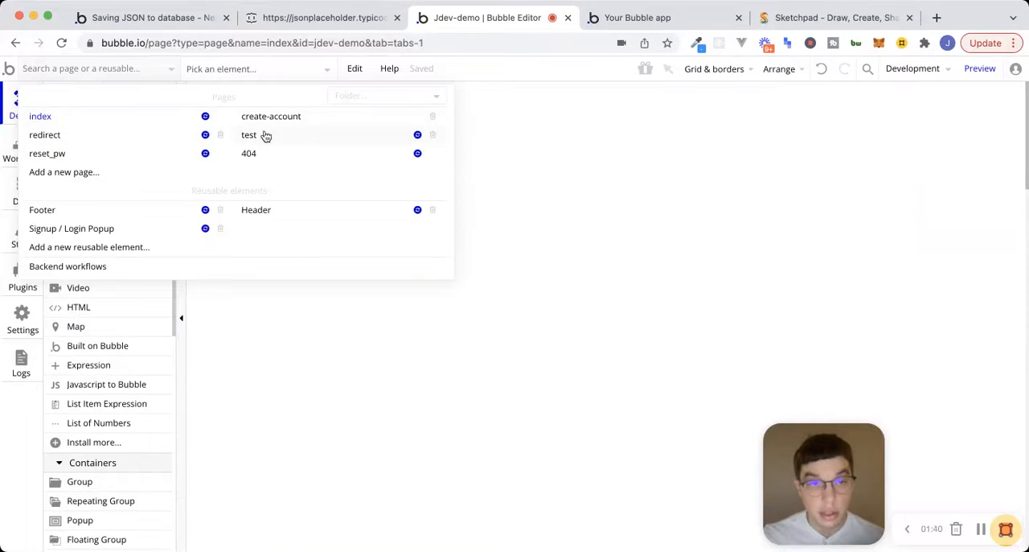
{"action": "left_click", "coordinate": [249, 134]}
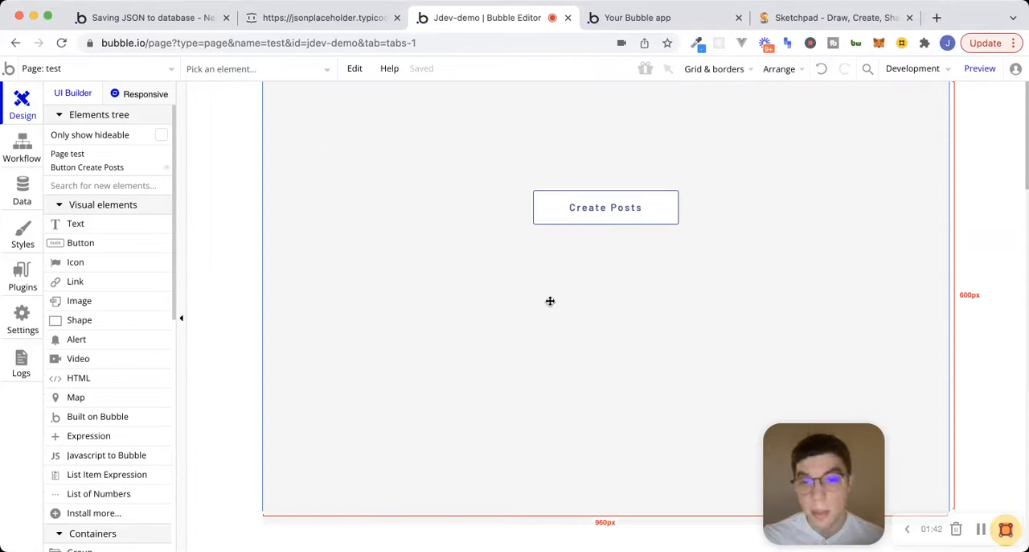
{"action": "left_click", "coordinate": [605, 207]}
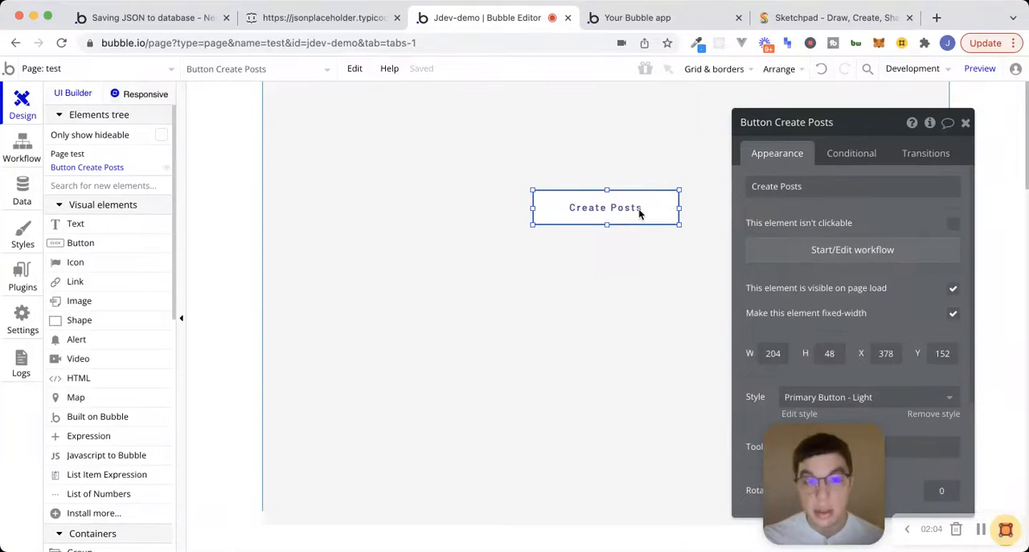
Add a new API named 'Dummy Data' in the API Connector and expand its call.
{"action": "left_click", "coordinate": [22, 274]}
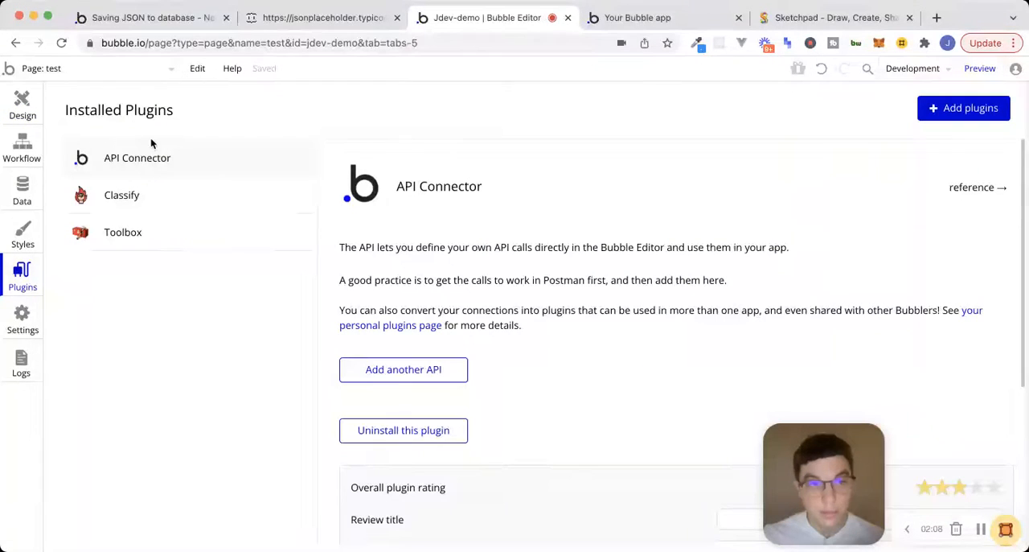
{"action": "mouse_move", "coordinate": [675, 333]}
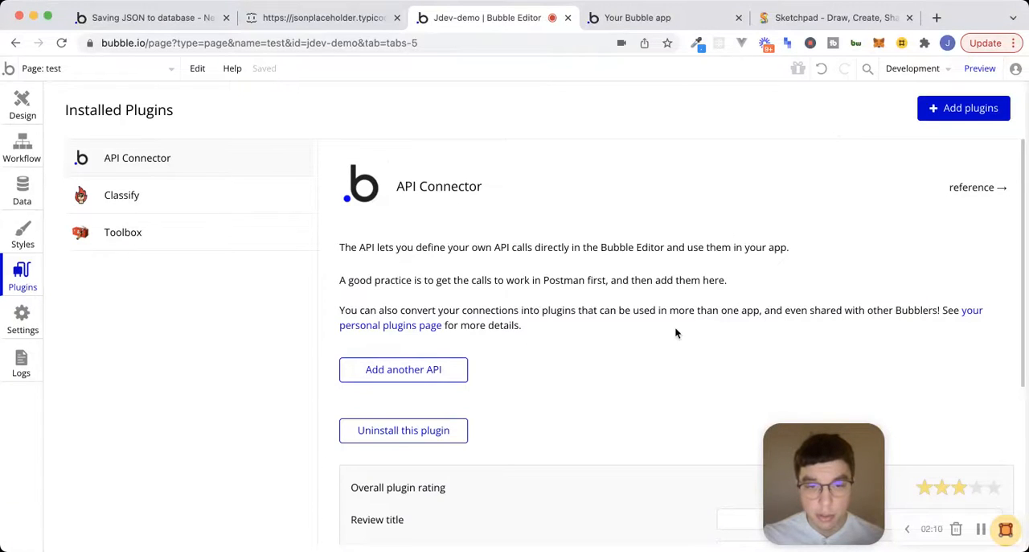
{"action": "left_click", "coordinate": [402, 369]}
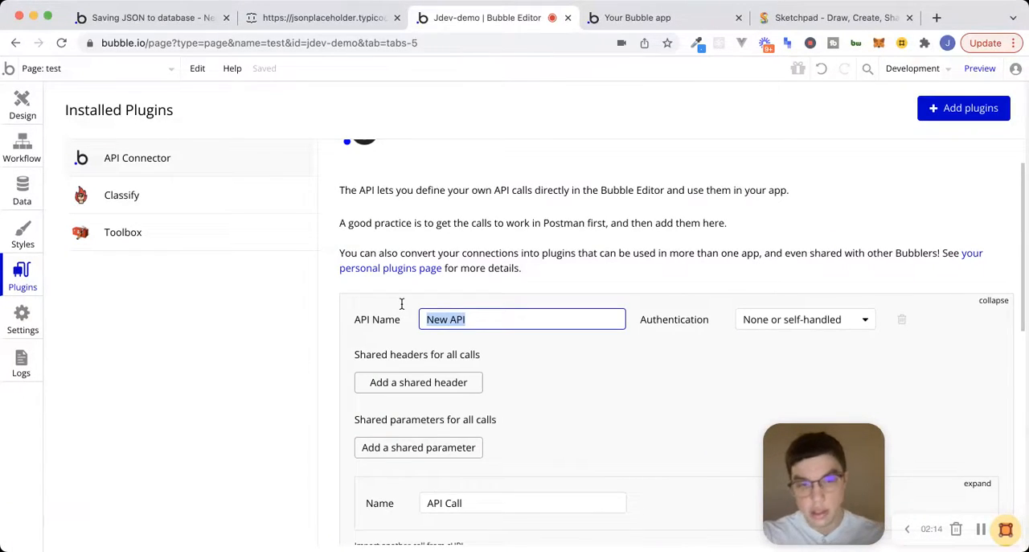
{"action": "type", "text": "Dummy Data"}
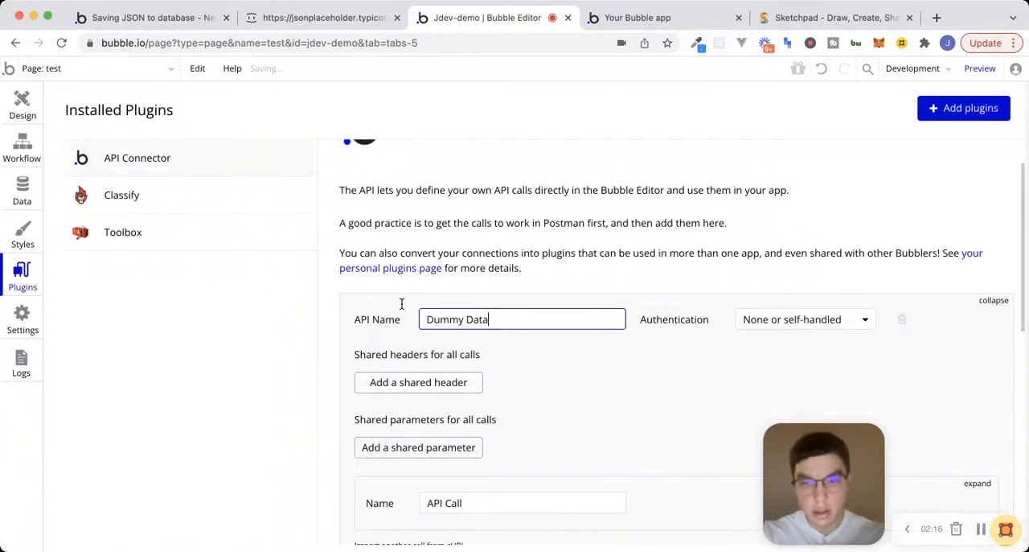
{"action": "scroll", "scroll_direction": "down", "scroll_amount": 3}
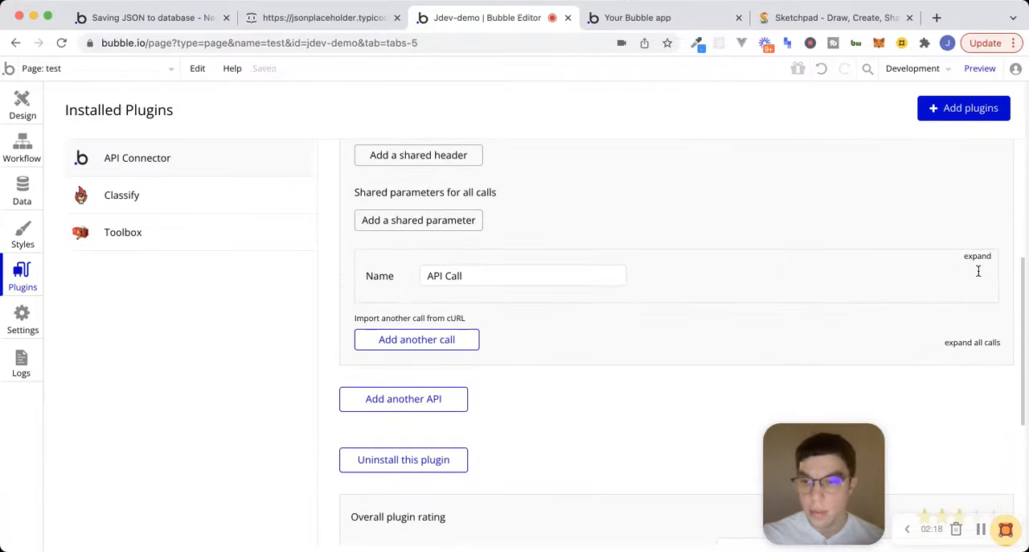
{"action": "left_click", "coordinate": [978, 256]}
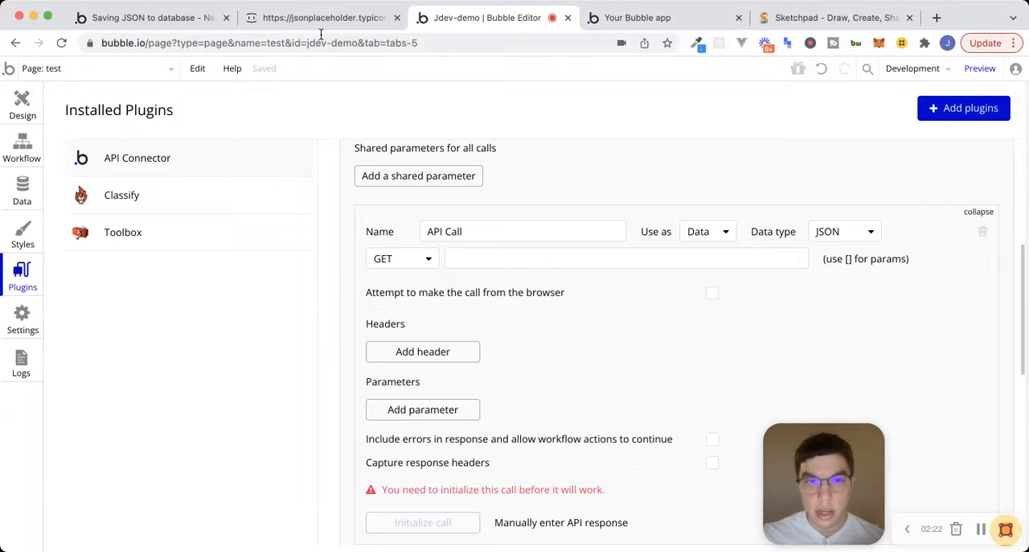
{"action": "left_click", "coordinate": [322, 17]}
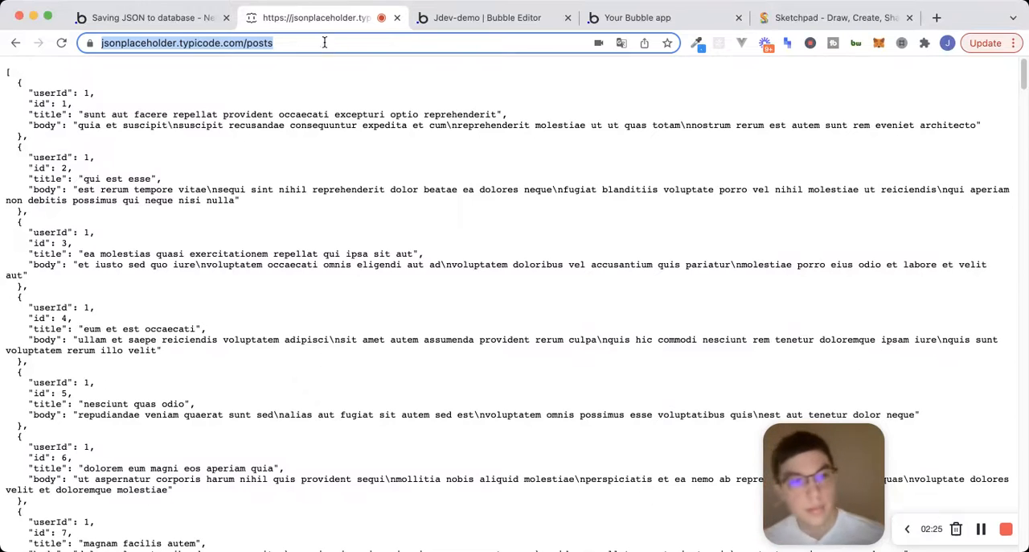
{"action": "left_click", "coordinate": [145, 18]}
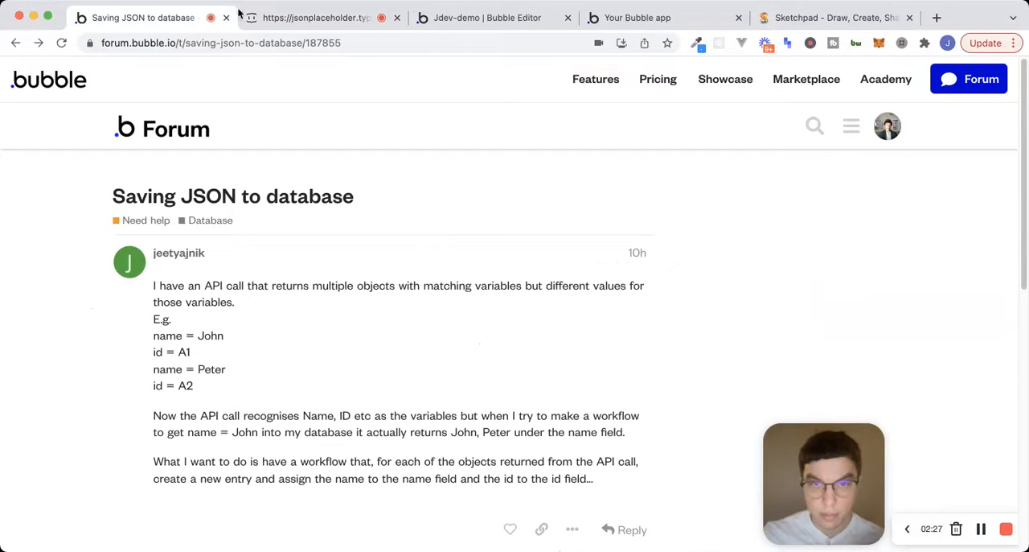
{"action": "left_click", "coordinate": [487, 17]}
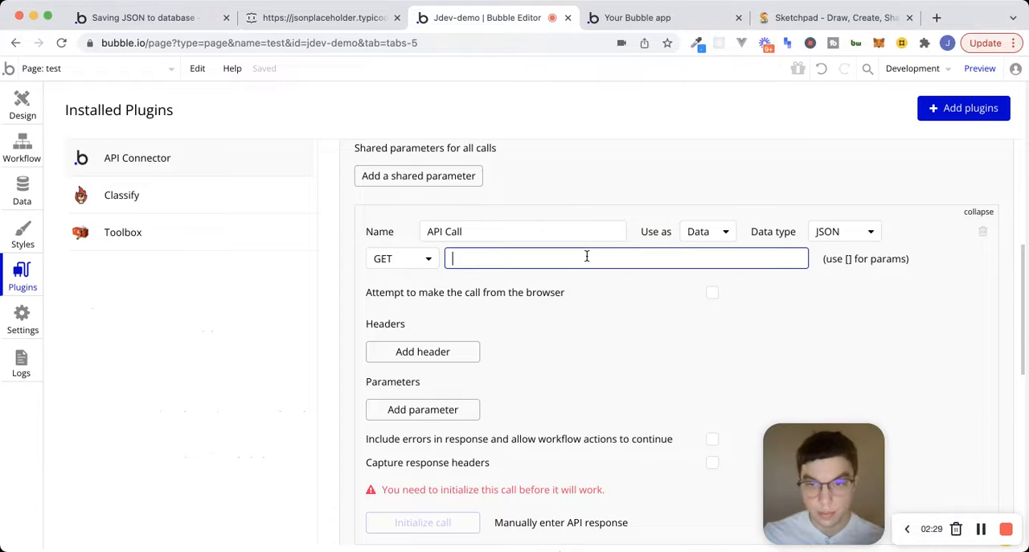
{"action": "type", "text": "https://jsonplaceholder.typicode.com/posts"}
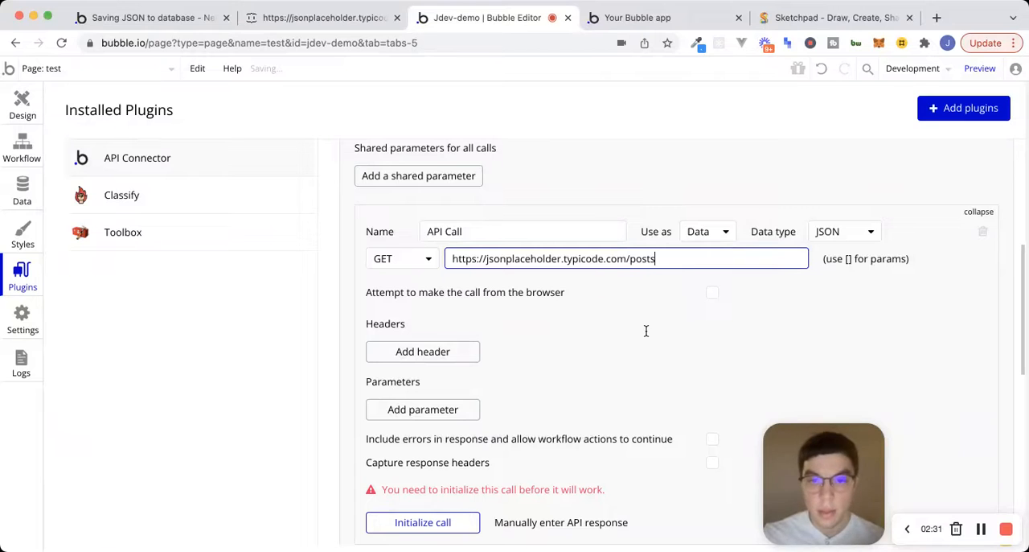
{"action": "scroll", "scroll_direction": "down", "scroll_amount": 3}
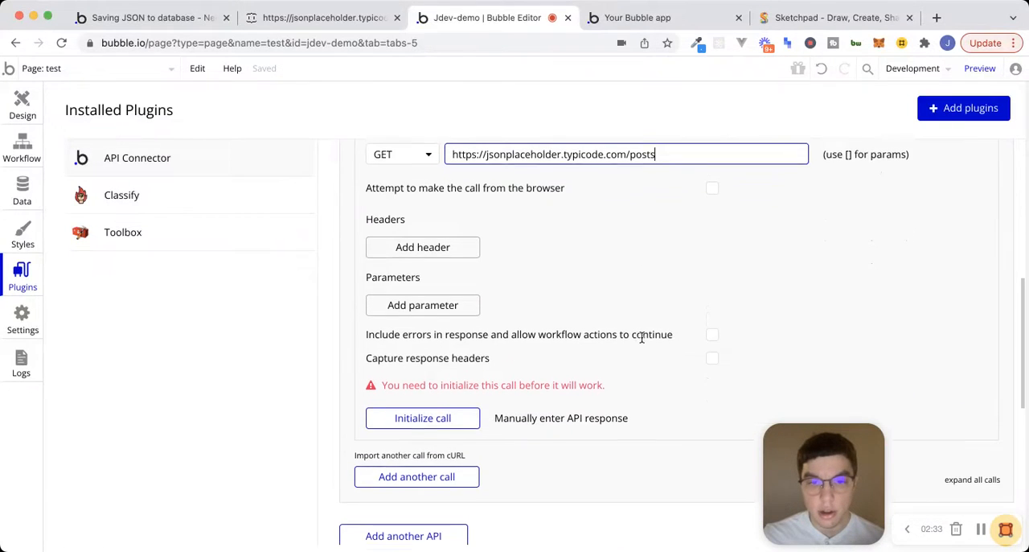
Initialize the call, review raw data, and save userId as number, id/title/body as text.
{"action": "left_click", "coordinate": [422, 418]}
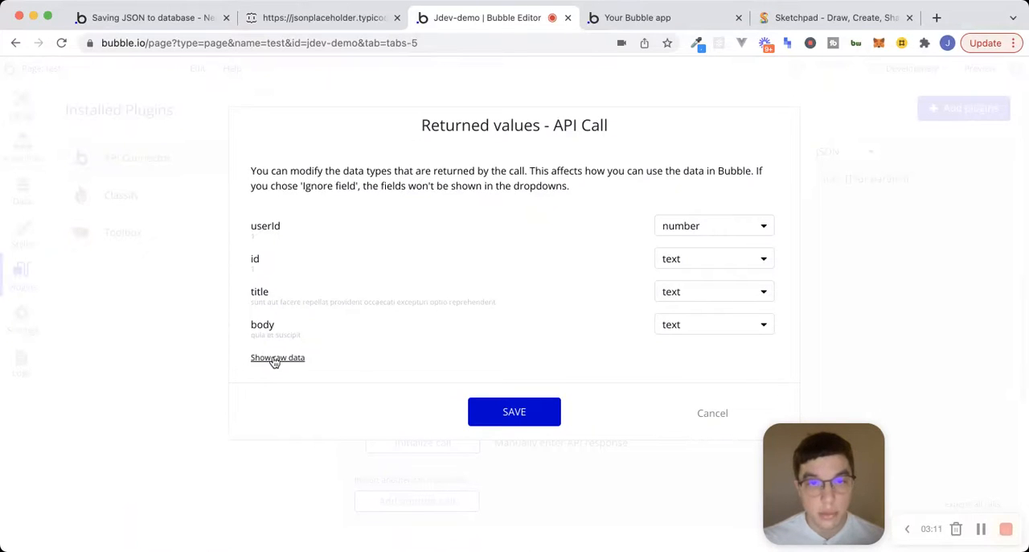
{"action": "left_click", "coordinate": [277, 357]}
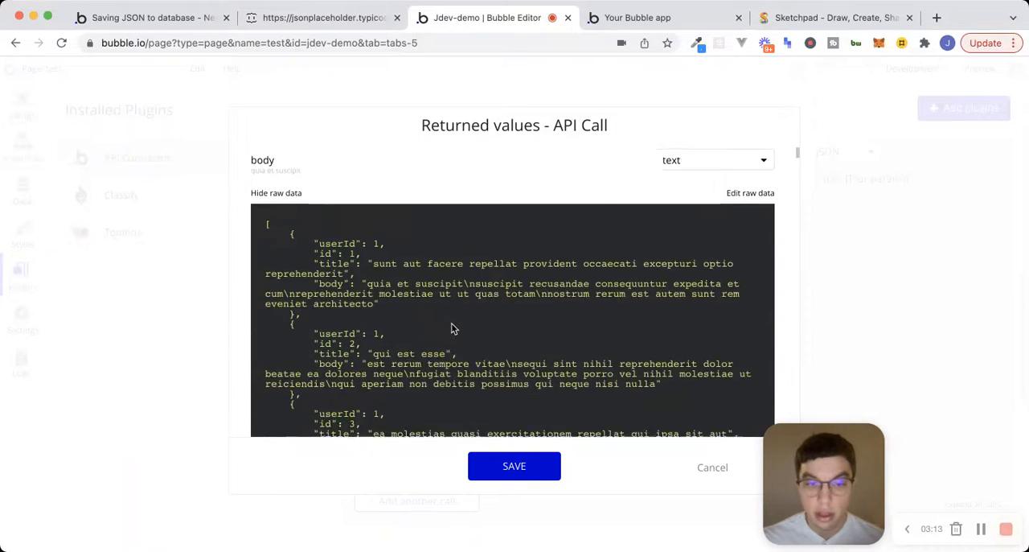
{"action": "scroll", "scroll_direction": "down", "scroll_amount": 3}
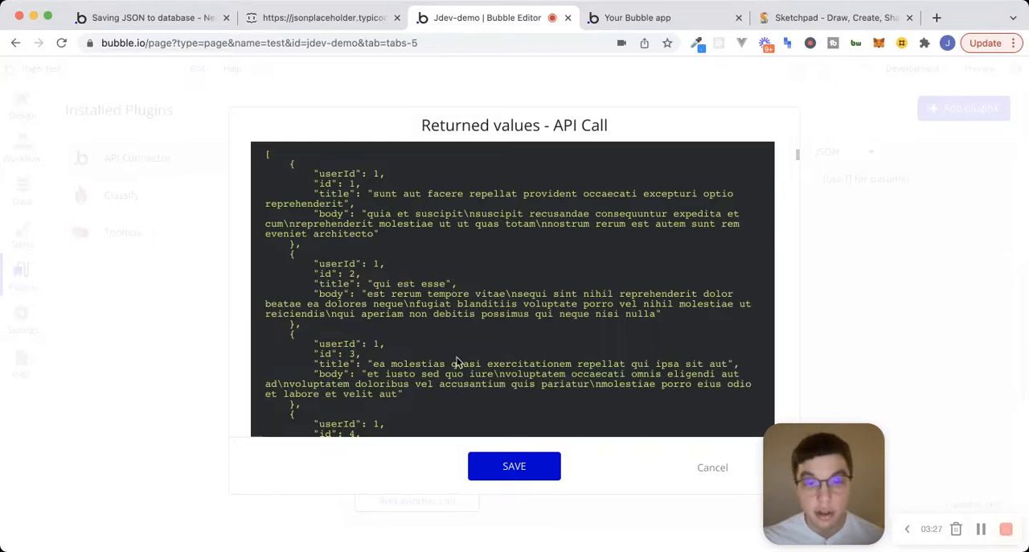
{"action": "left_click", "coordinate": [514, 466]}
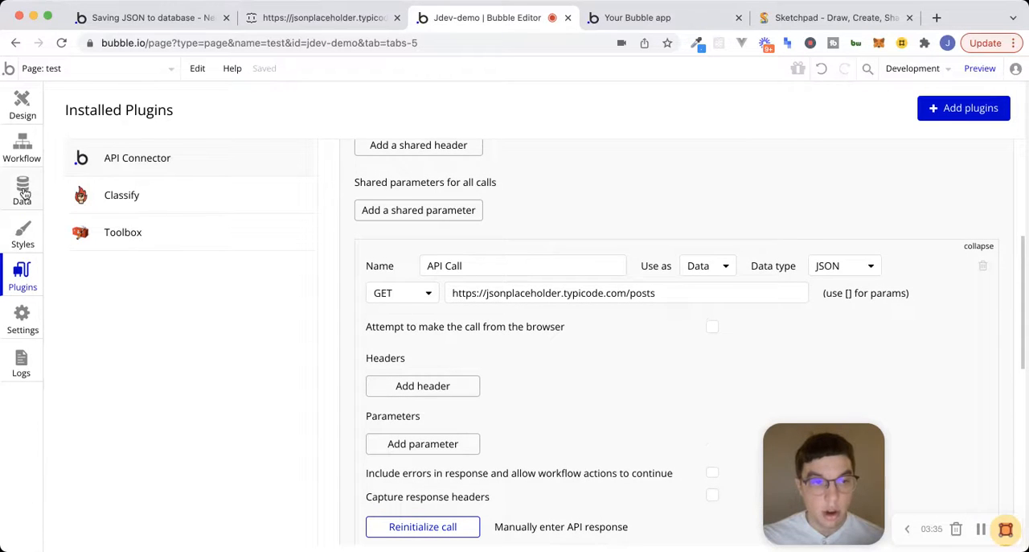
Find the Post data type, add a 'title' field and choose its field type.
{"action": "left_click", "coordinate": [22, 189]}
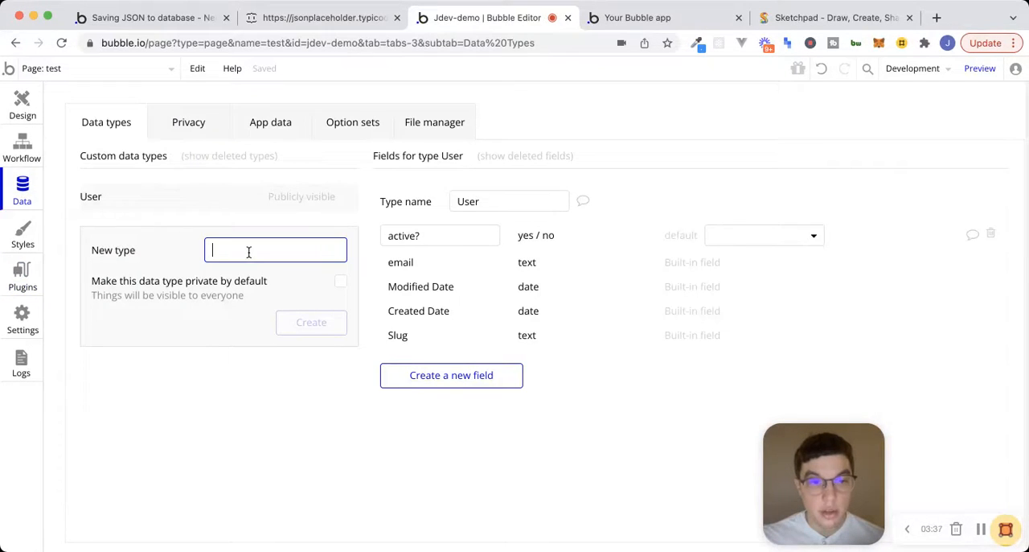
{"action": "type", "text": "Pos"}
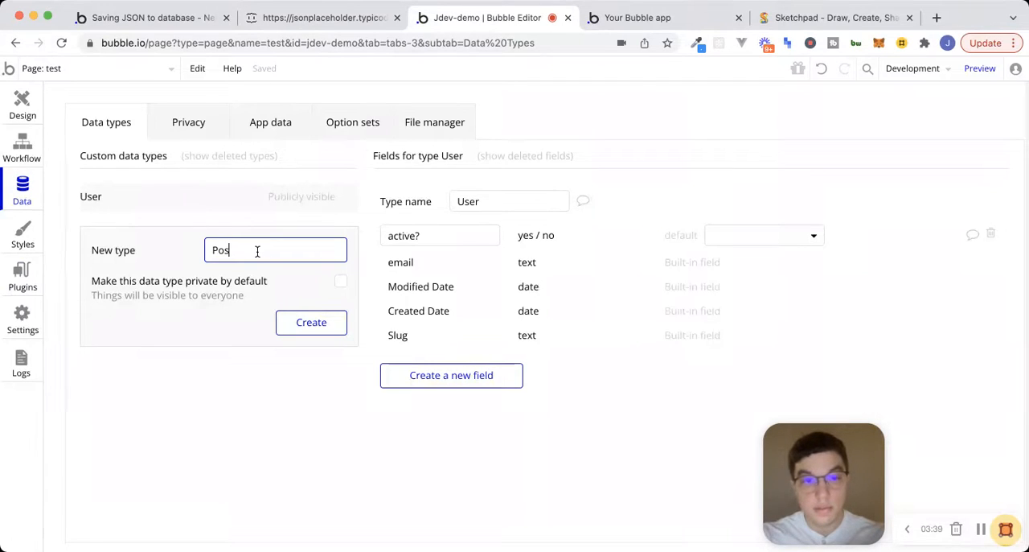
{"action": "left_click", "coordinate": [451, 375]}
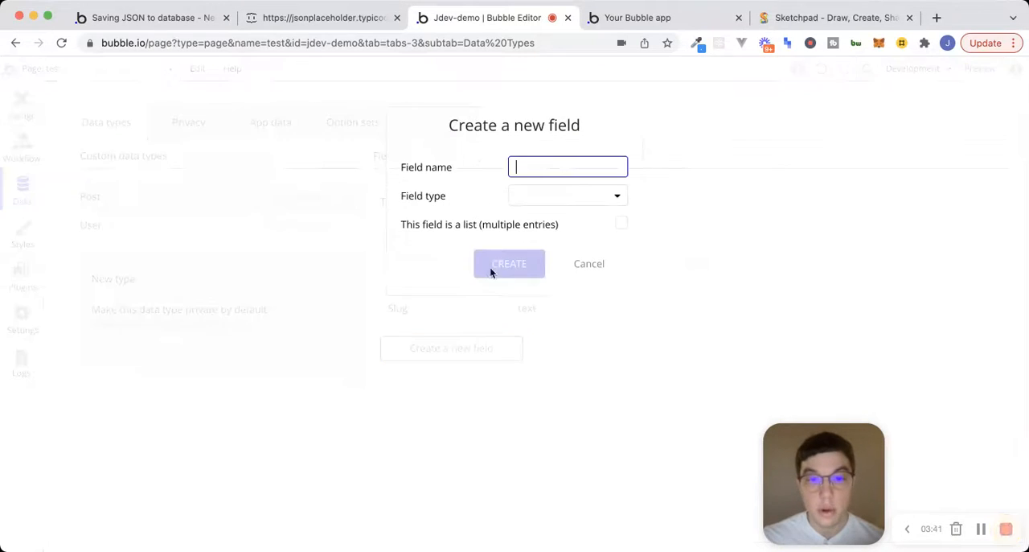
{"action": "type", "text": "title"}
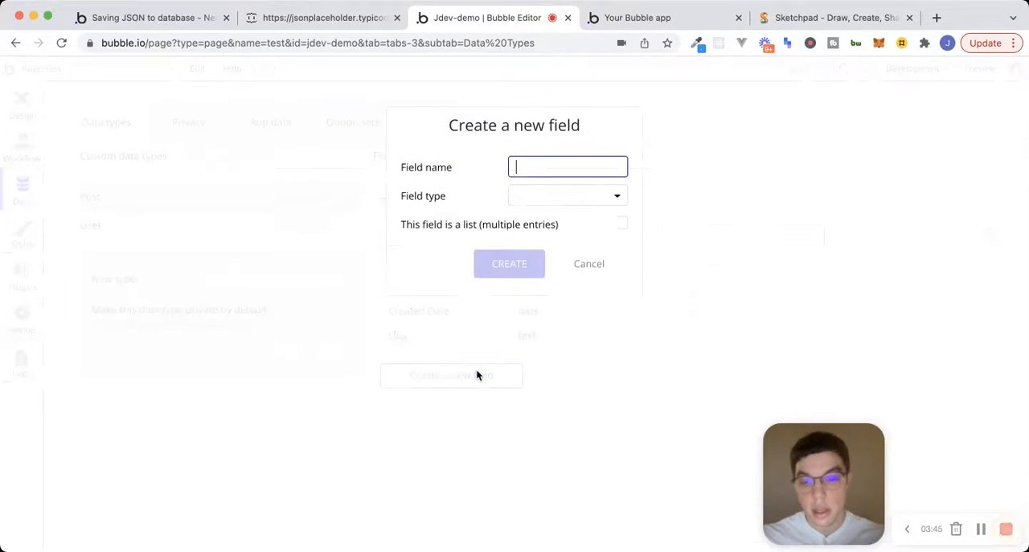
{"action": "left_click", "coordinate": [567, 196]}
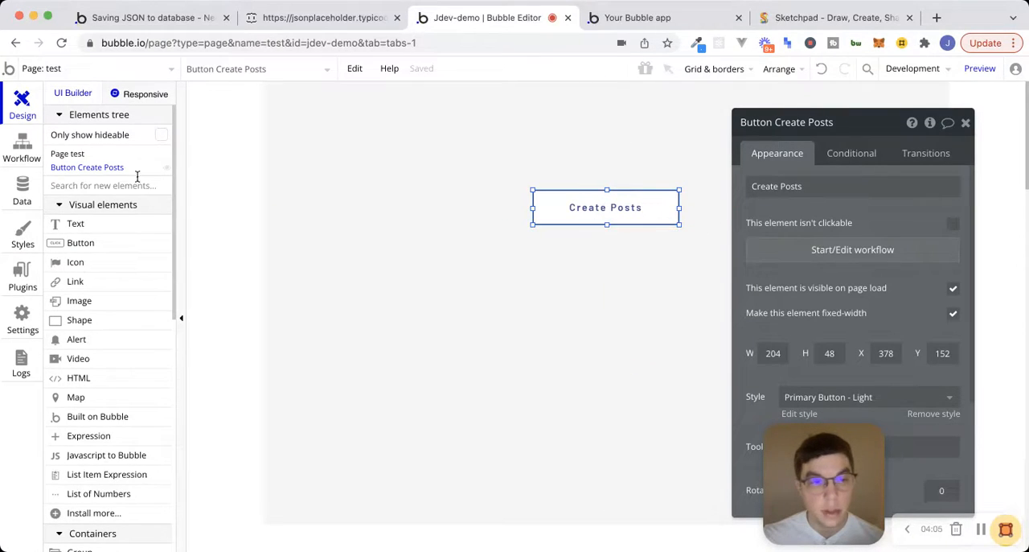
Set the posts call's 'Use as' to Action and rename it 'Get Posts'.
{"action": "left_click", "coordinate": [21, 273]}
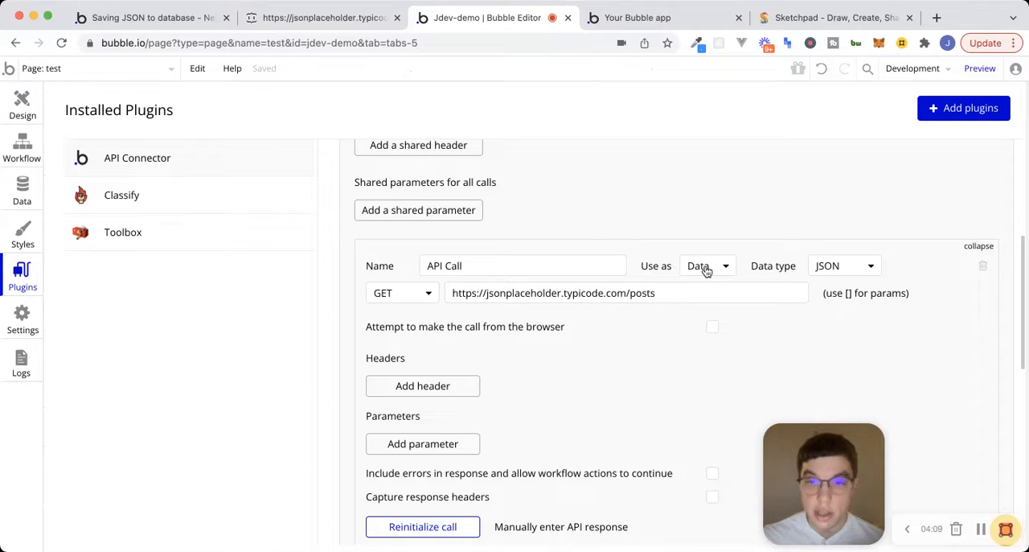
{"action": "left_click", "coordinate": [706, 265]}
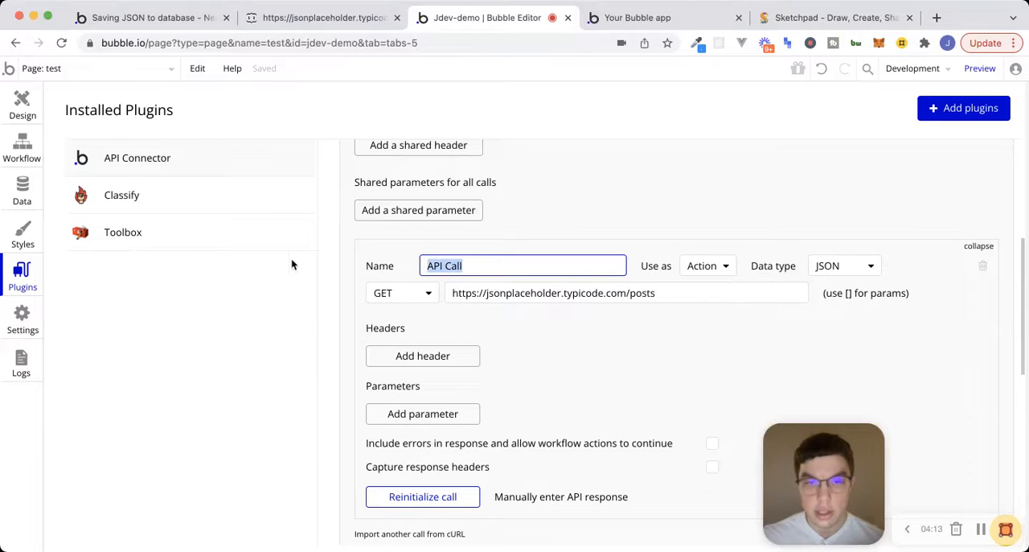
{"action": "type", "text": "Get P"}
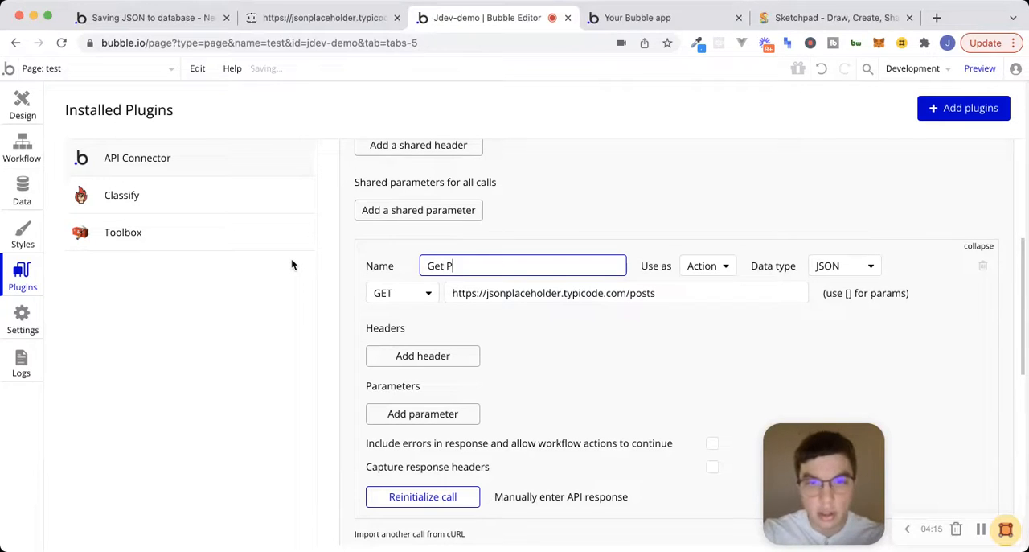
{"action": "type", "text": "osts"}
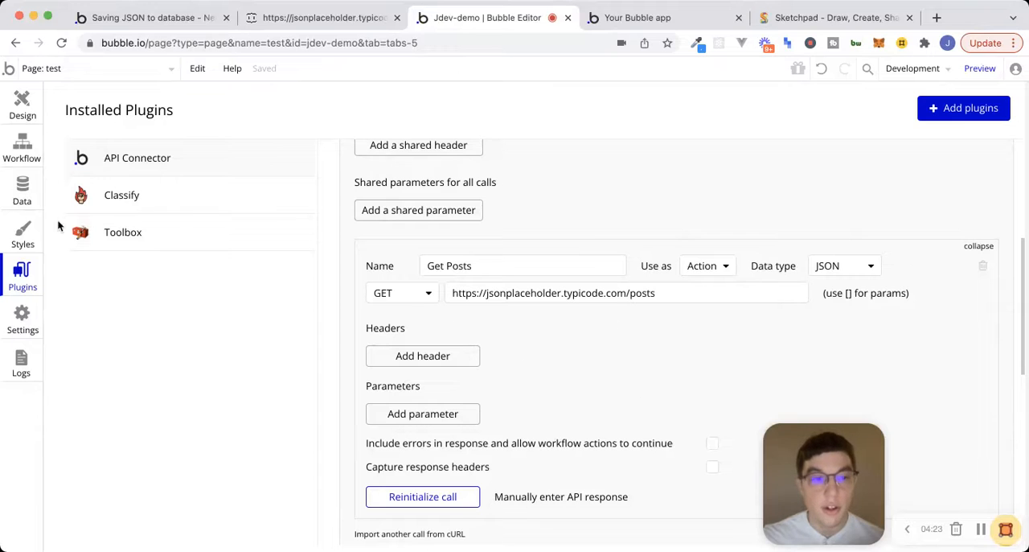
Give the Create Posts button a click workflow starting with Dummy Data - Get Posts.
{"action": "left_click", "coordinate": [22, 149]}
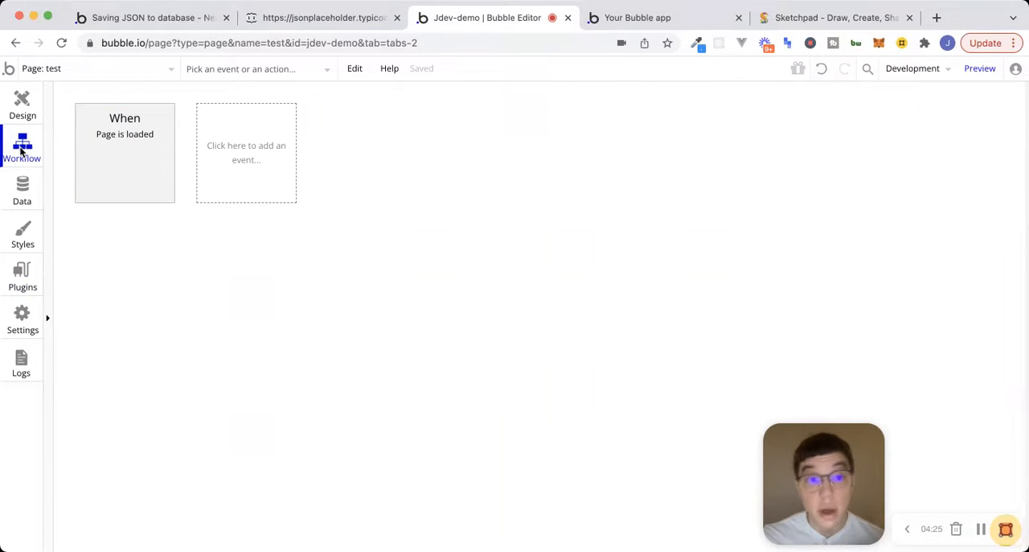
{"action": "left_click", "coordinate": [22, 103]}
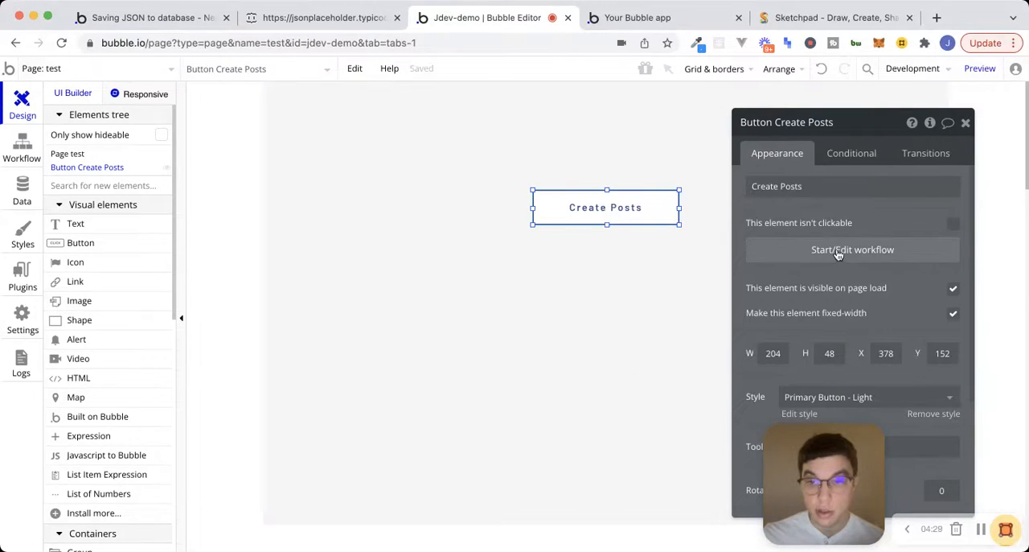
{"action": "left_click", "coordinate": [852, 249]}
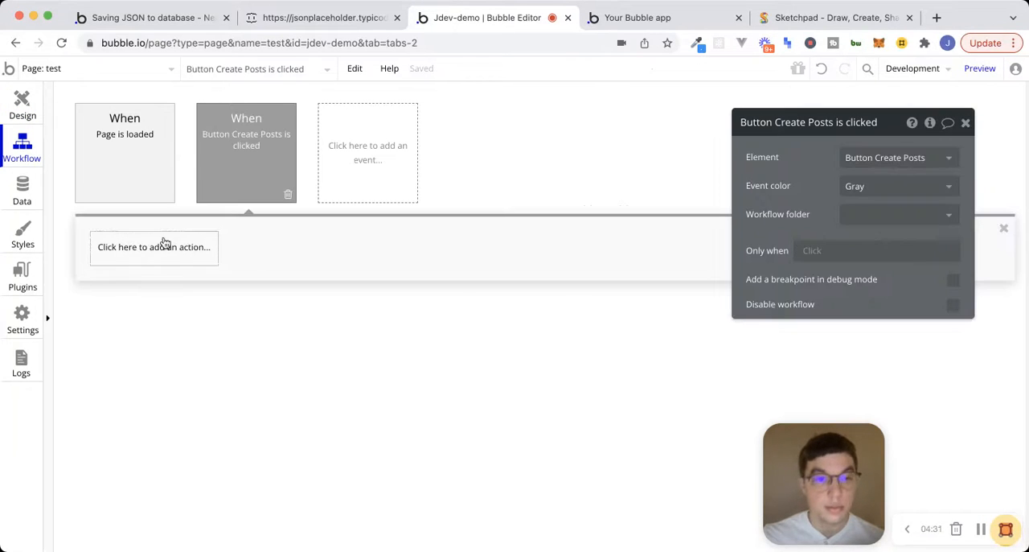
{"action": "left_click", "coordinate": [153, 247]}
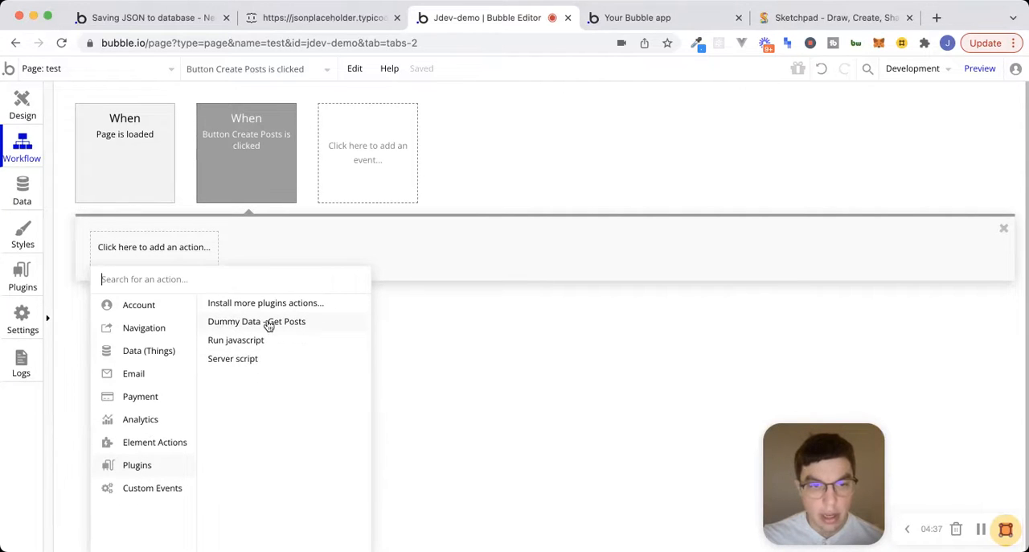
{"action": "left_click", "coordinate": [257, 321]}
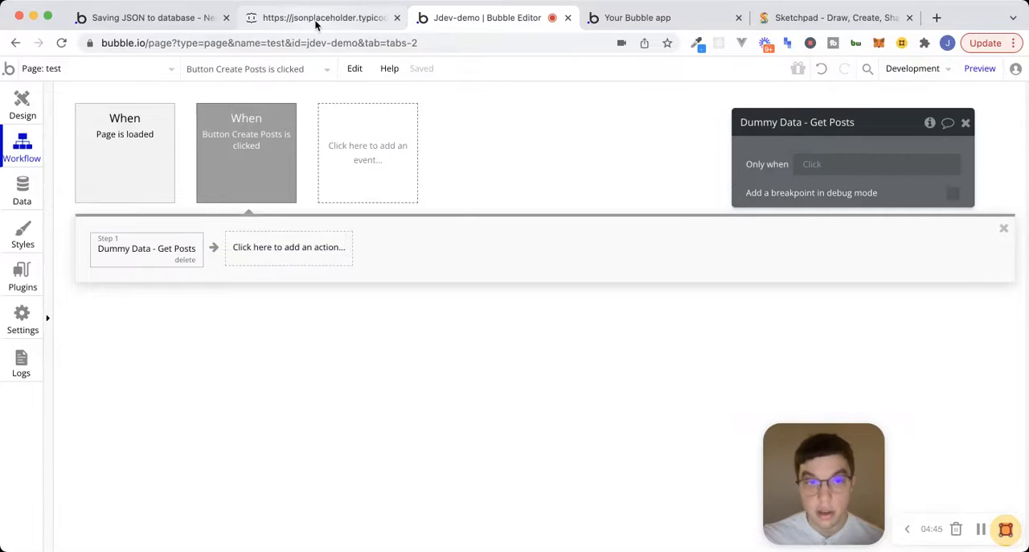
{"action": "left_click", "coordinate": [322, 17]}
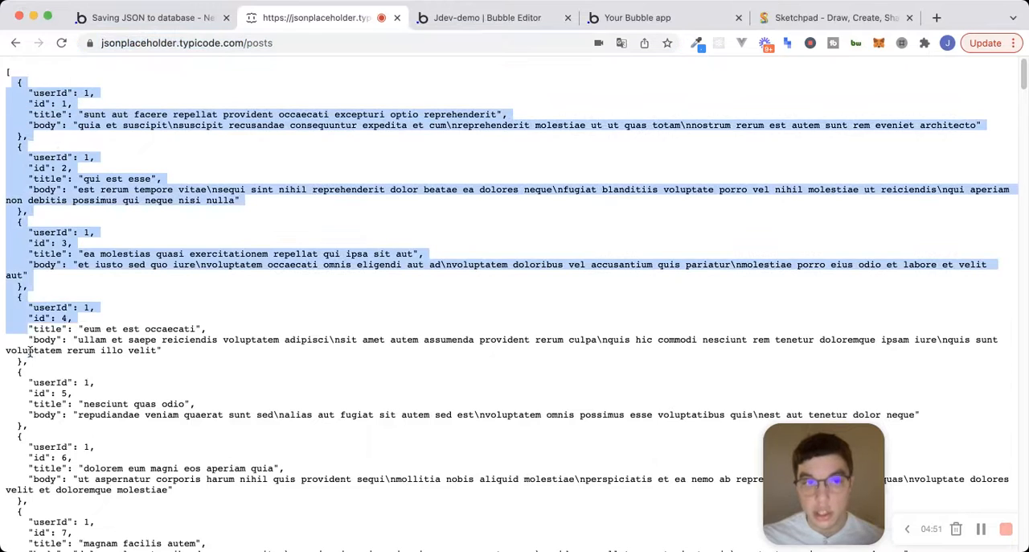
{"action": "left_click", "coordinate": [506, 76]}
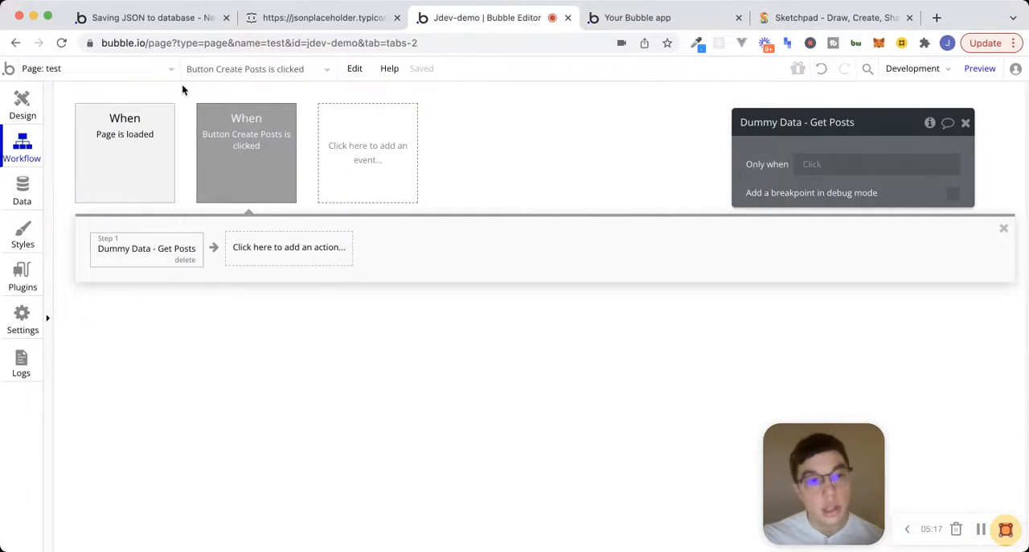
Create backend API workflow 'create-post' with text parameters 'title' and 'body'.
{"action": "left_click", "coordinate": [89, 68]}
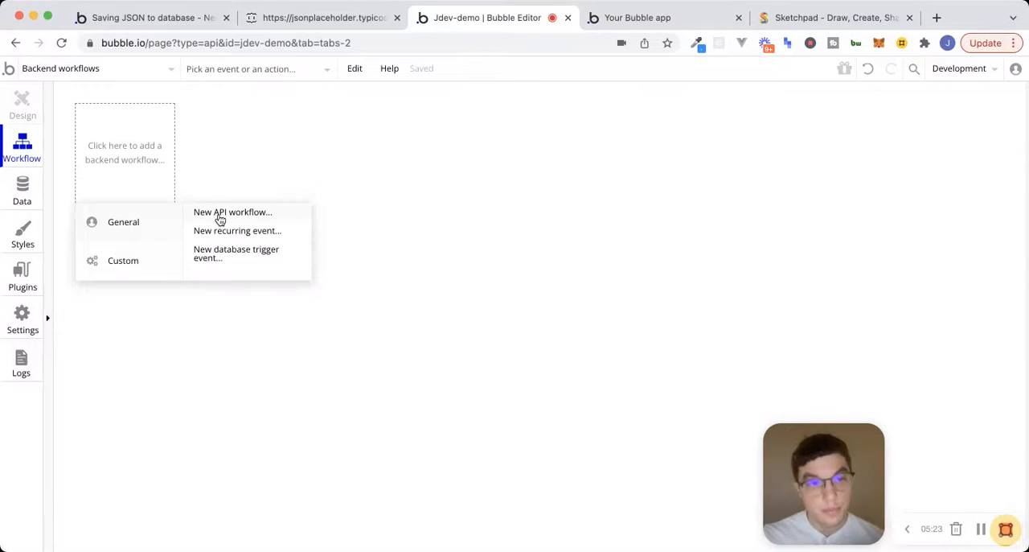
{"action": "left_click", "coordinate": [233, 211]}
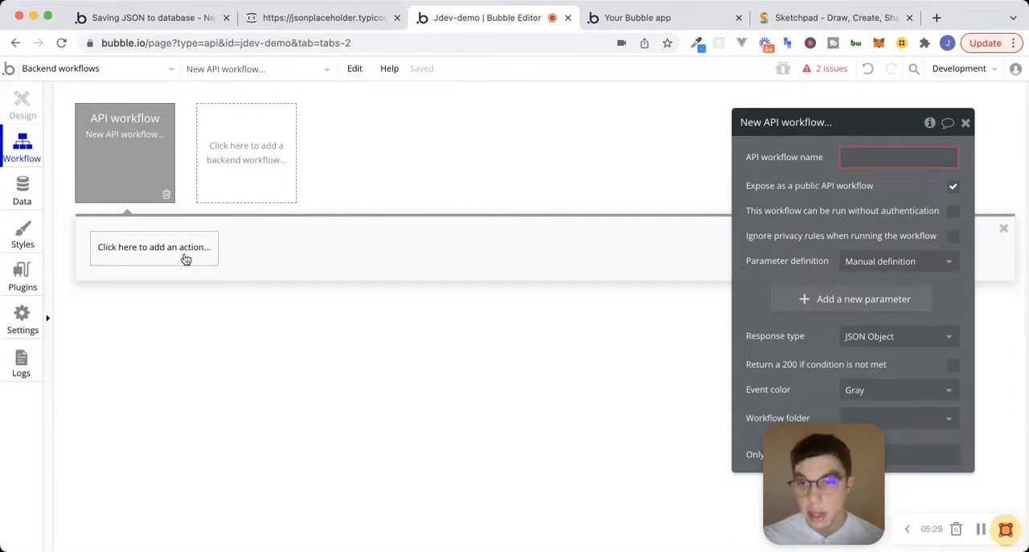
{"action": "left_click", "coordinate": [872, 157]}
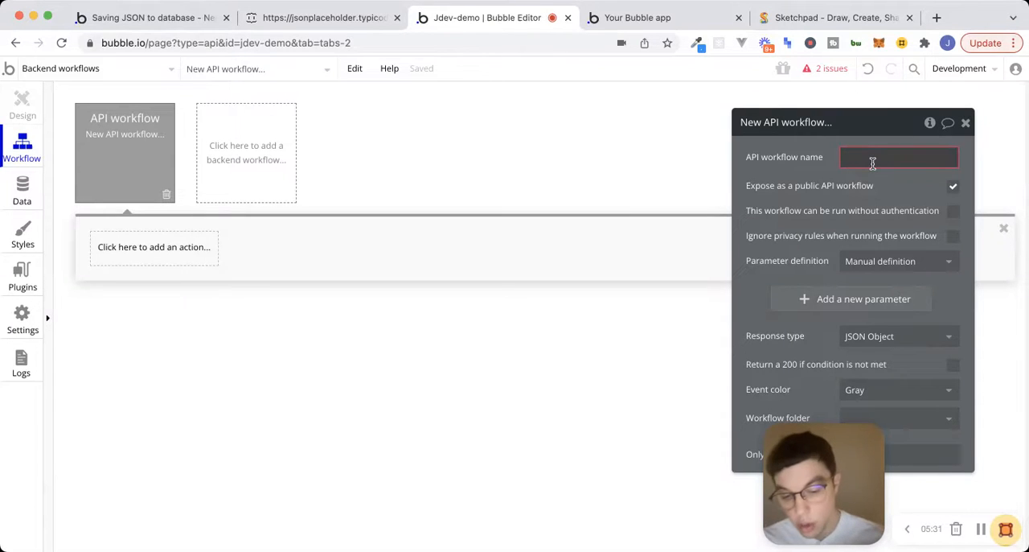
{"action": "type", "text": "create-pos"}
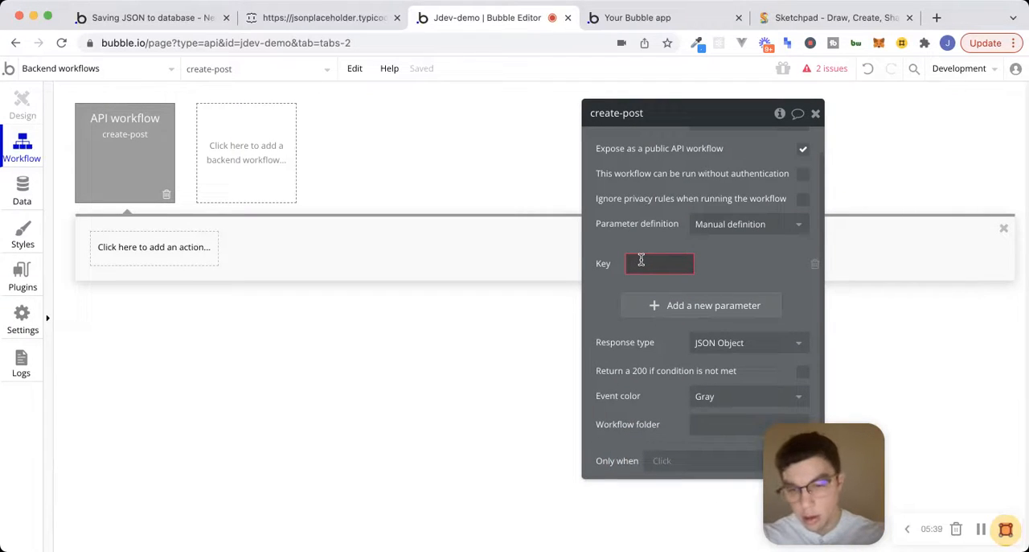
{"action": "type", "text": "title"}
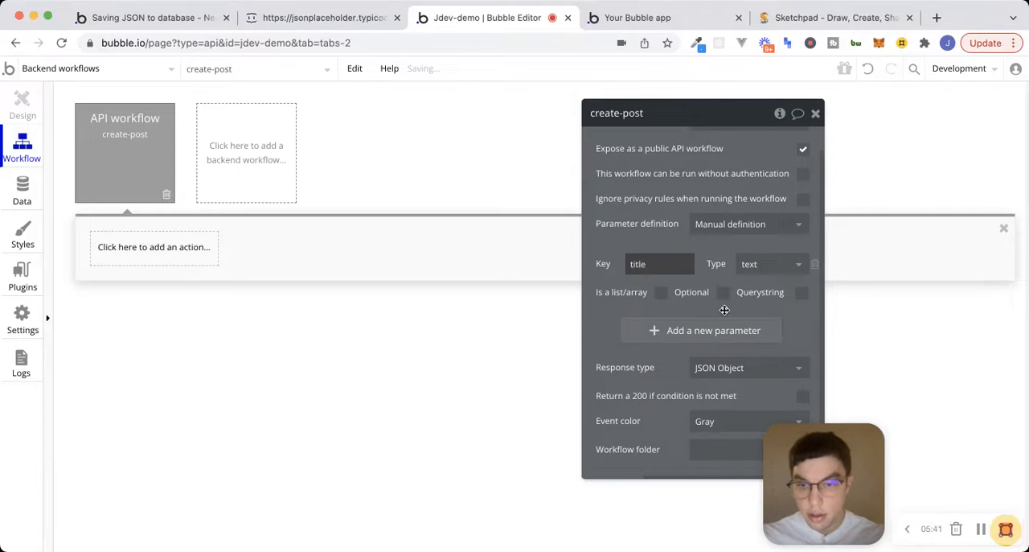
{"action": "type", "text": "body"}
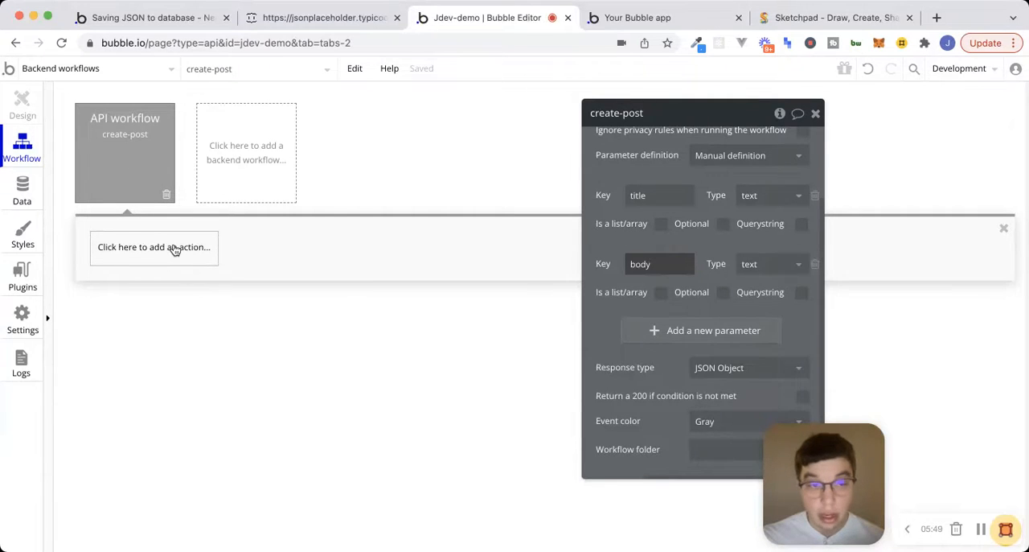
Add a 'Create a new Post' step with body set to the body parameter, then close settings.
{"action": "left_click", "coordinate": [153, 247]}
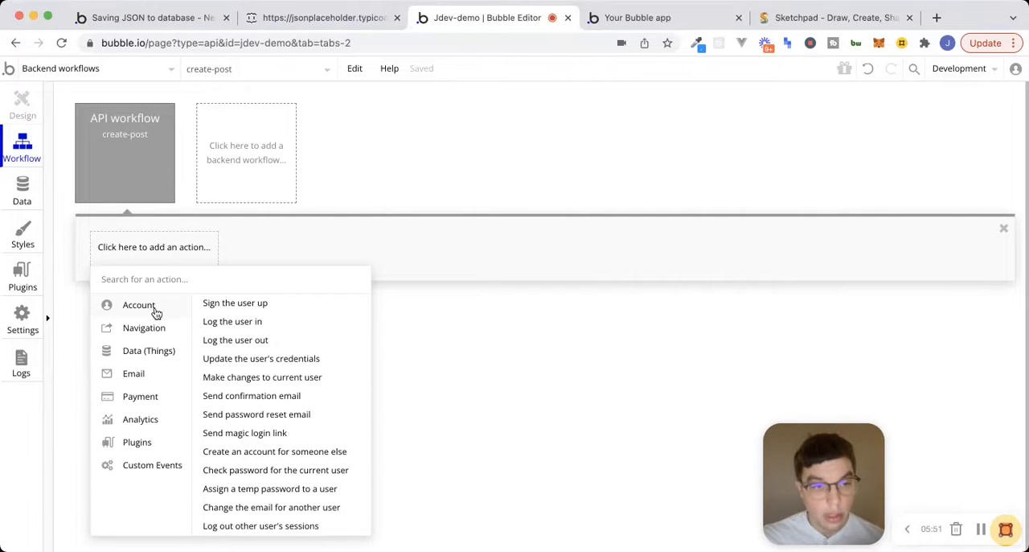
{"action": "left_click", "coordinate": [149, 350]}
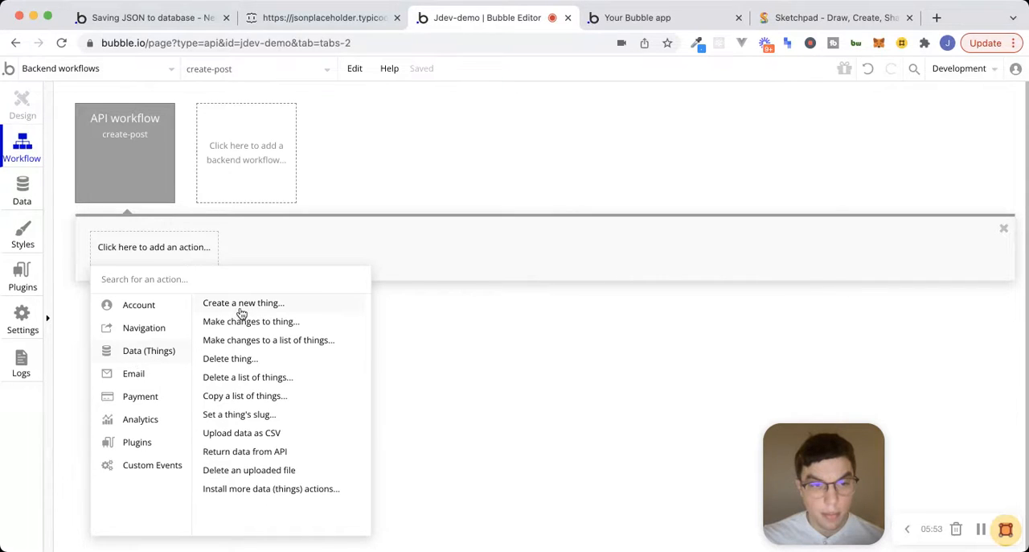
{"action": "left_click", "coordinate": [243, 302]}
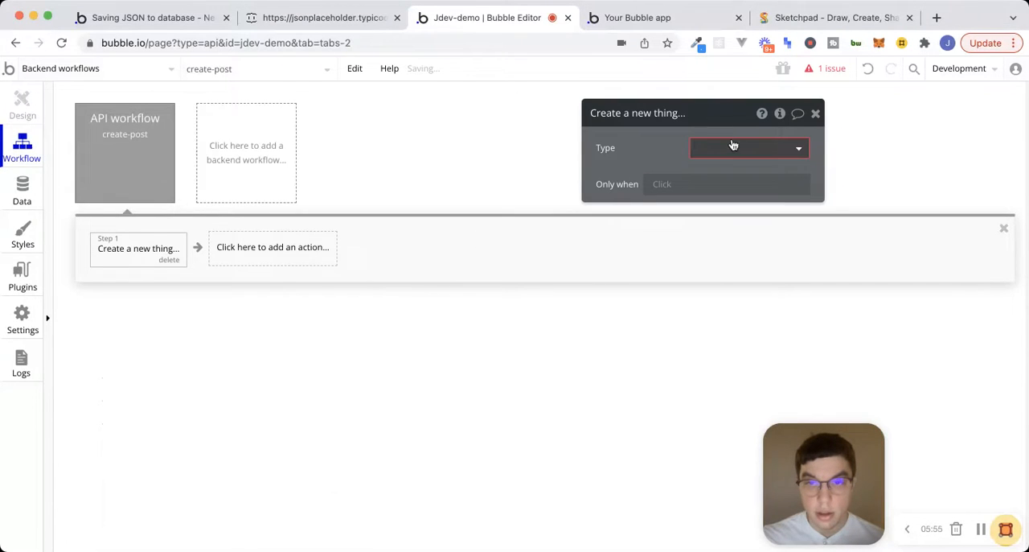
{"action": "left_click", "coordinate": [747, 148]}
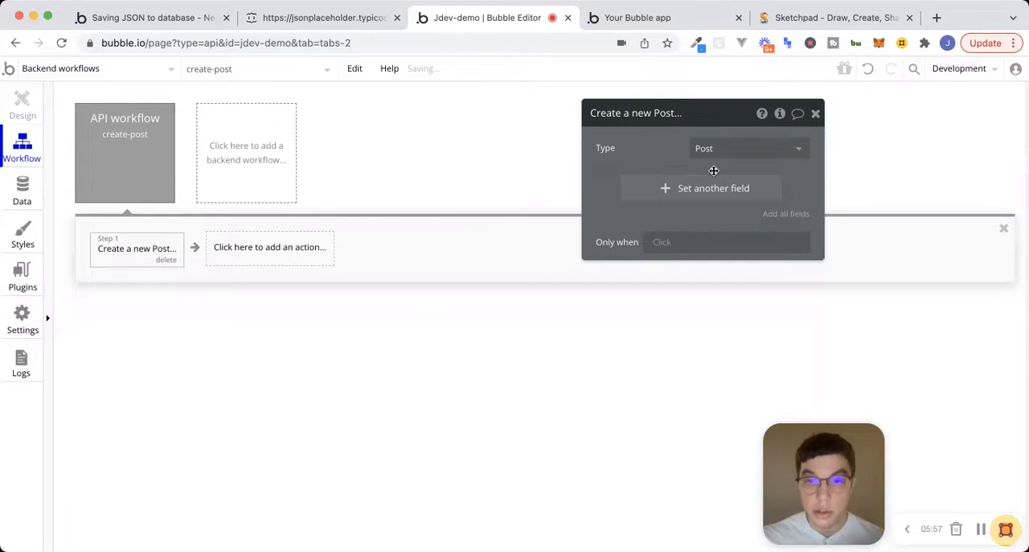
{"action": "left_click", "coordinate": [713, 187]}
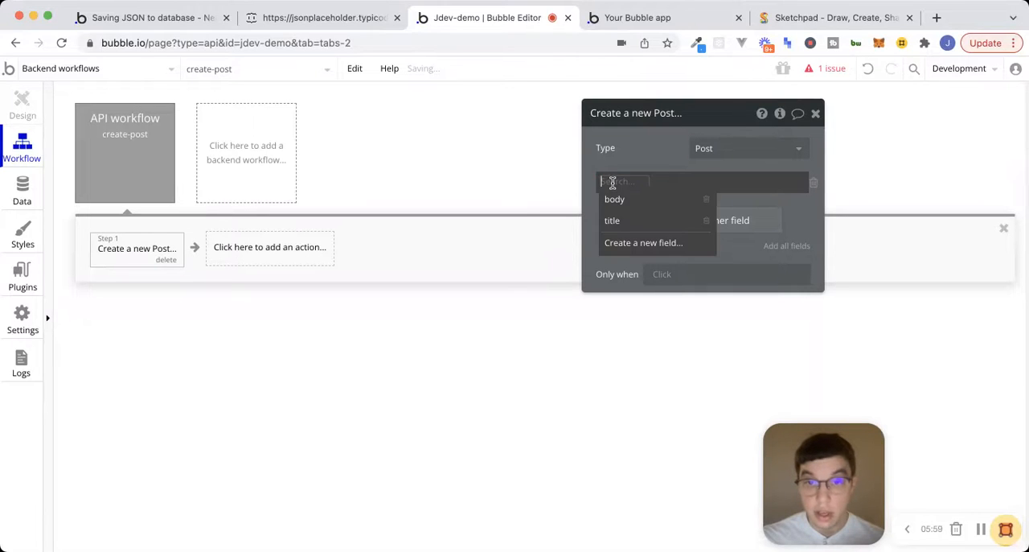
{"action": "left_click", "coordinate": [615, 198]}
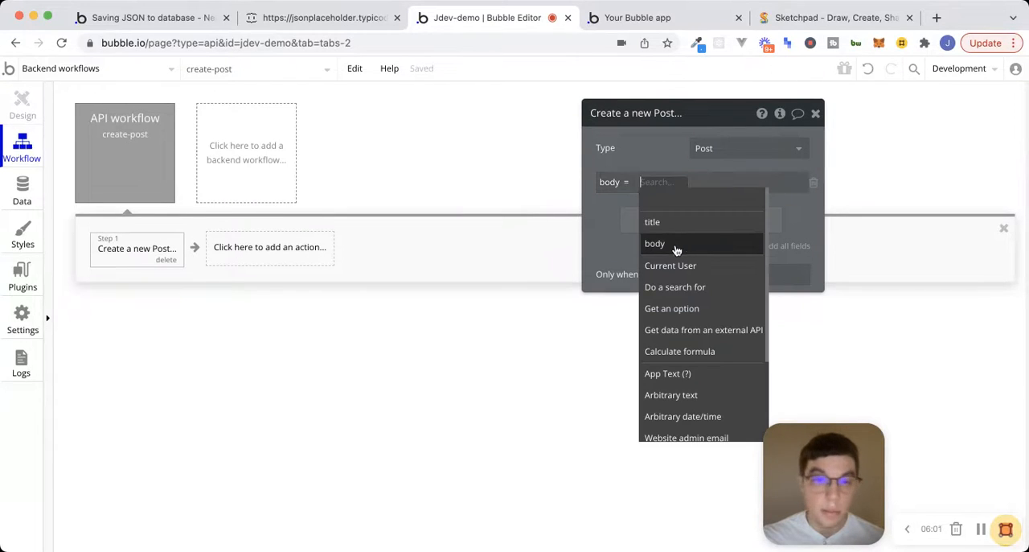
{"action": "mouse_move", "coordinate": [655, 243]}
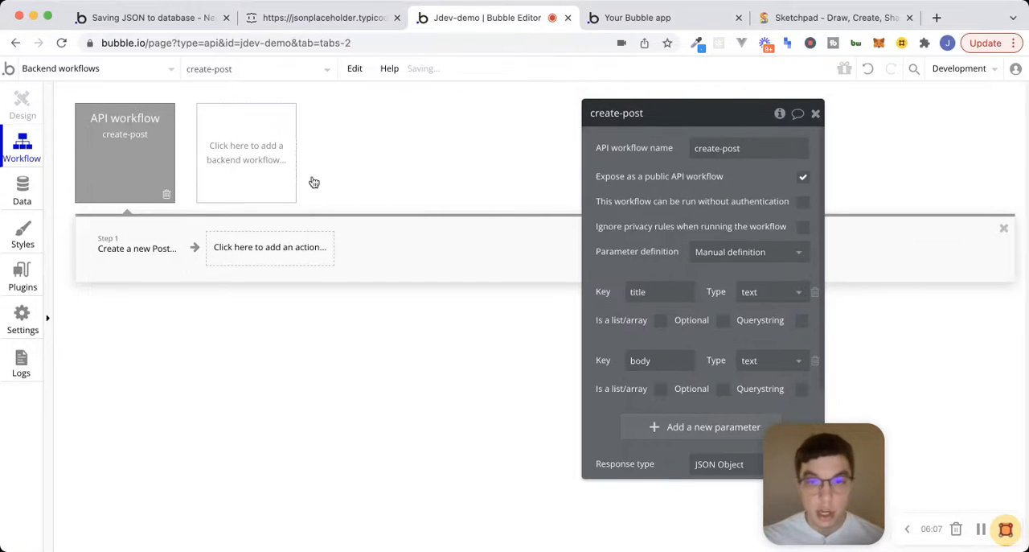
{"action": "left_click", "coordinate": [137, 247]}
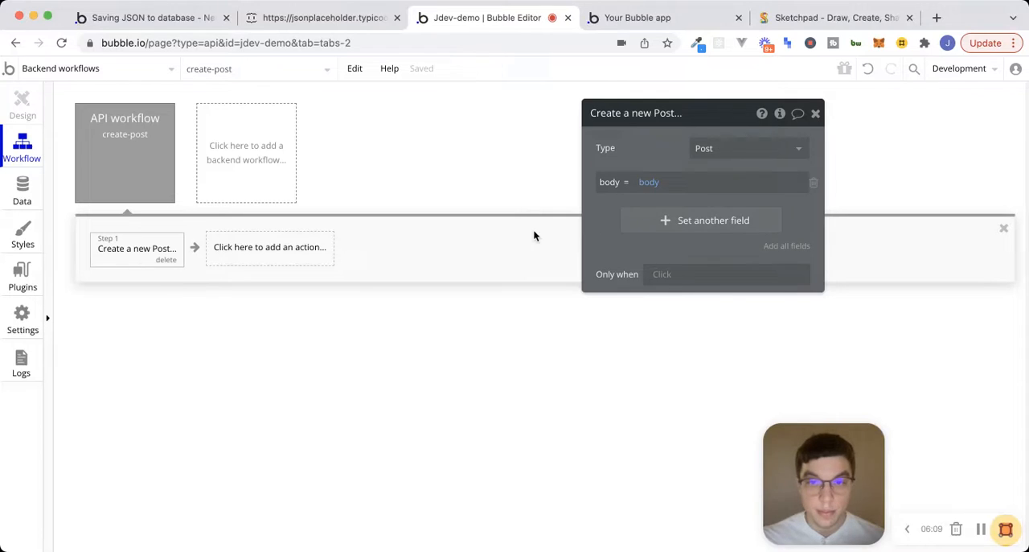
{"action": "left_click", "coordinate": [713, 219]}
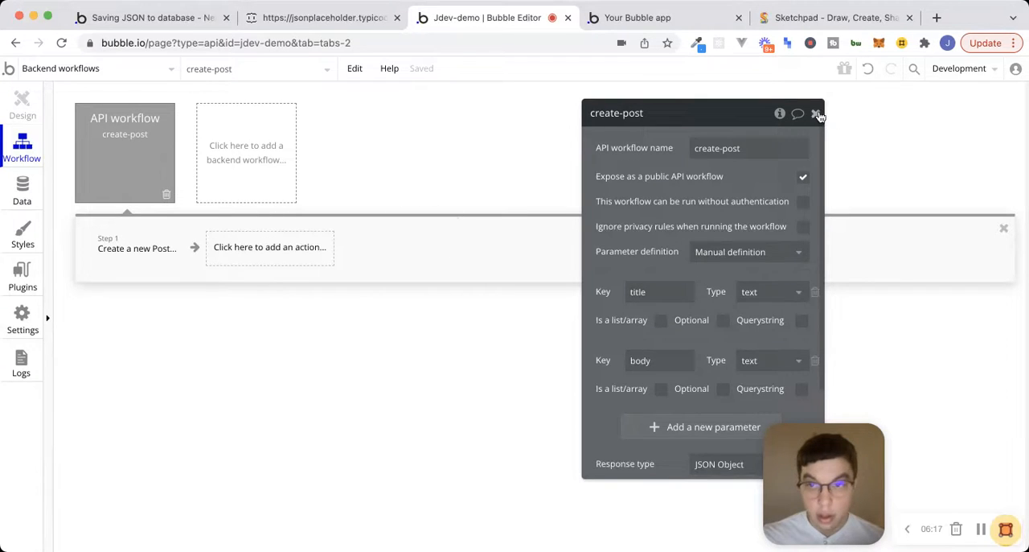
{"action": "left_click", "coordinate": [816, 113]}
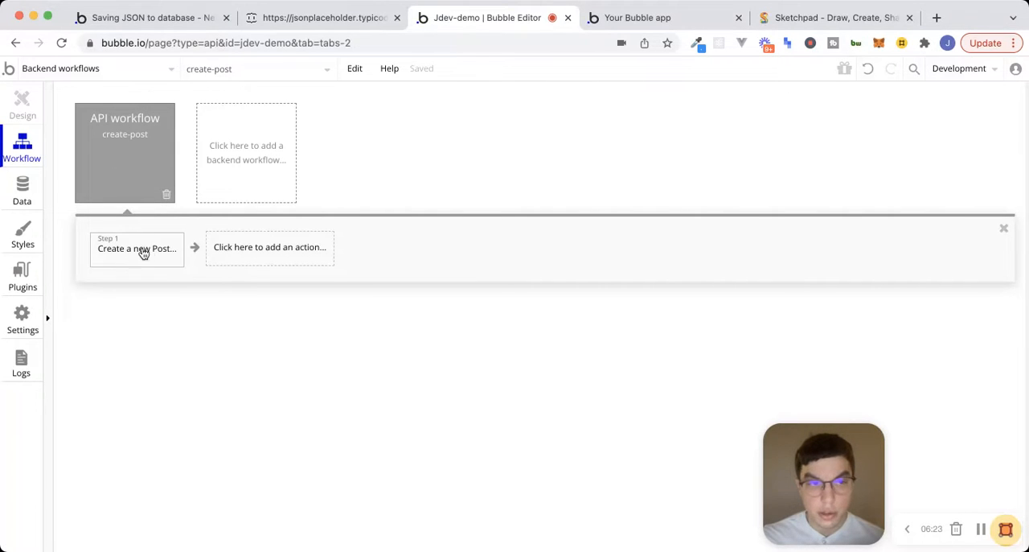
Open the test page's workflows and review the posts the API returns.
{"action": "left_click", "coordinate": [93, 68]}
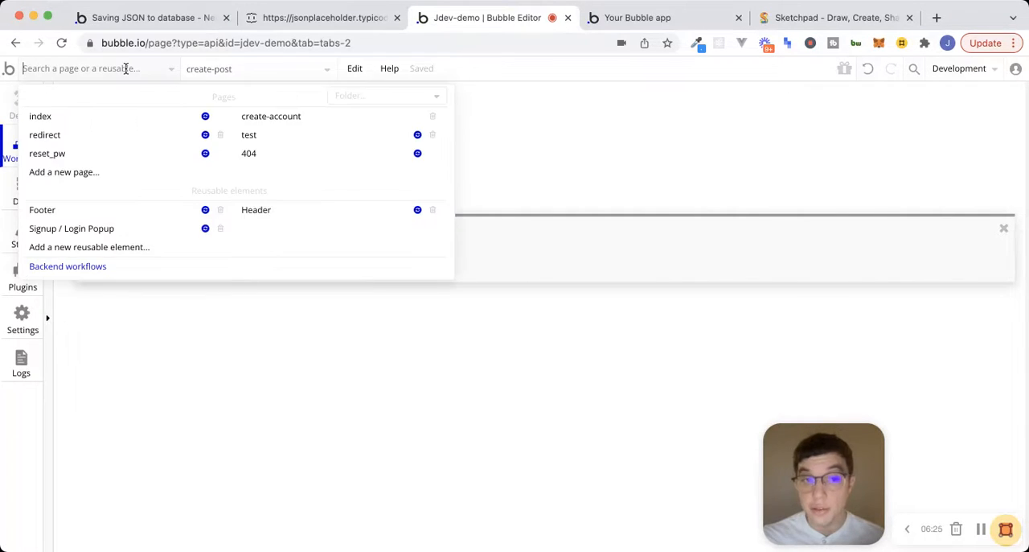
{"action": "left_click", "coordinate": [248, 134]}
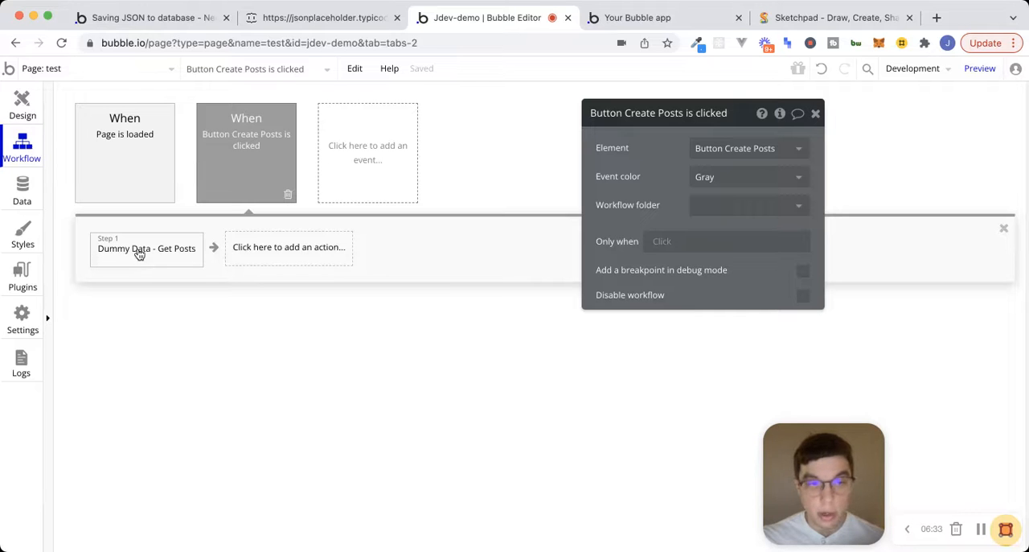
{"action": "left_click", "coordinate": [322, 17]}
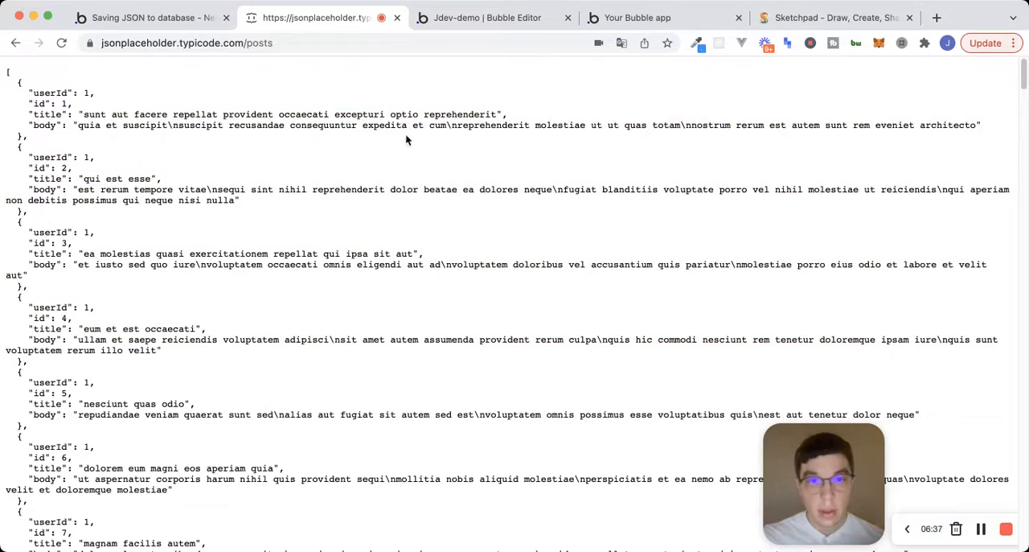
{"action": "left_click", "coordinate": [487, 18]}
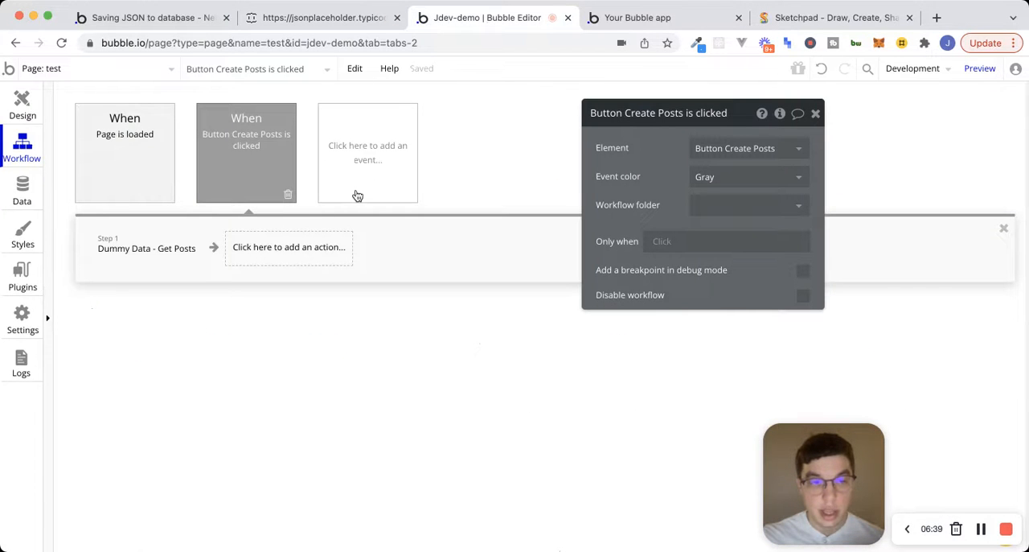
Add a 'Schedule API Workflow on a list' step after Get Posts and view type choices.
{"action": "left_click", "coordinate": [289, 247]}
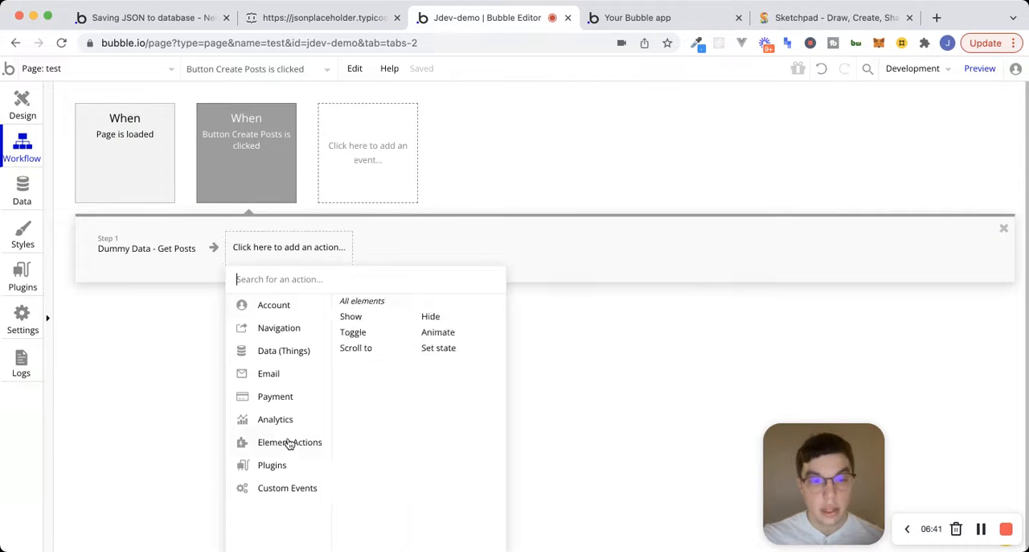
{"action": "left_click", "coordinate": [288, 488]}
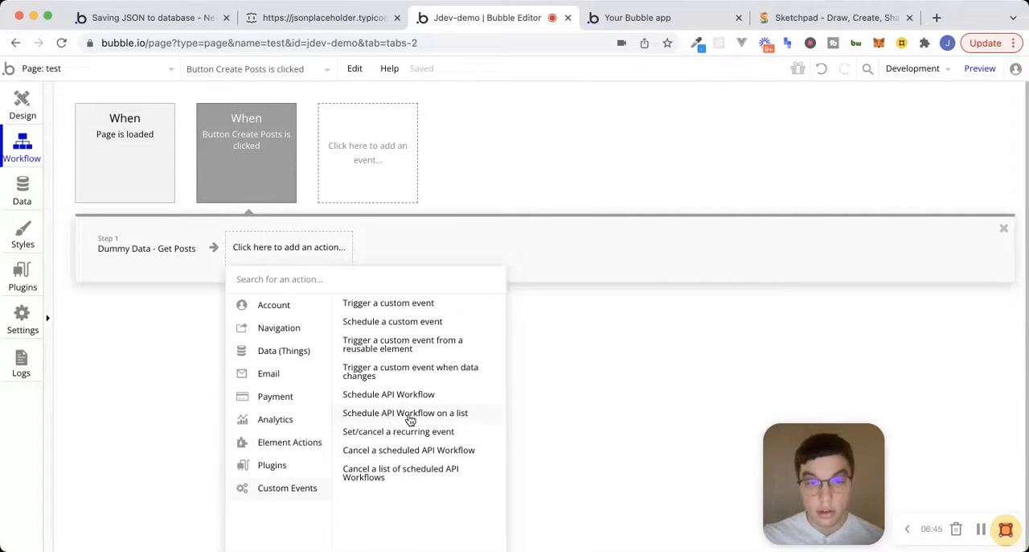
{"action": "left_click", "coordinate": [404, 413]}
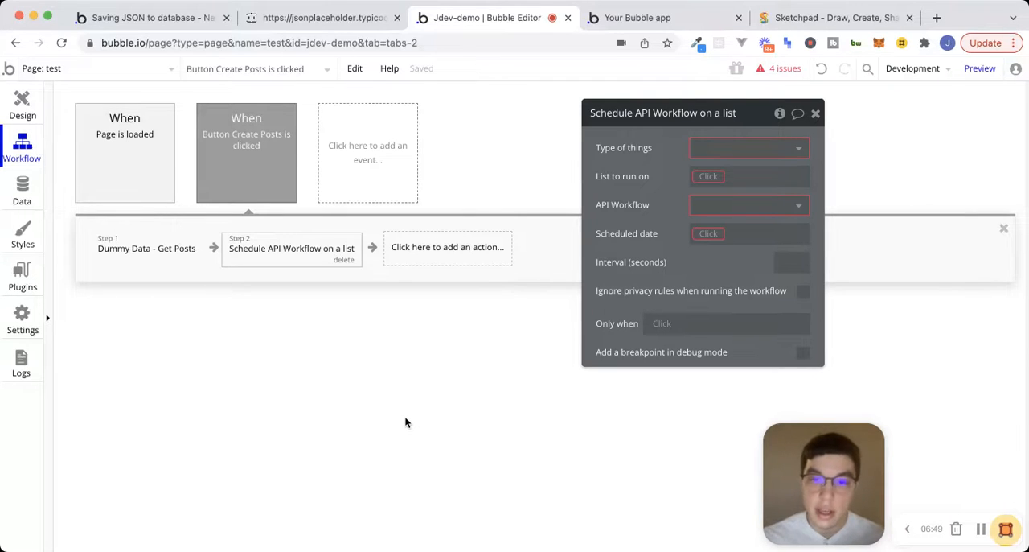
{"action": "left_click", "coordinate": [747, 147]}
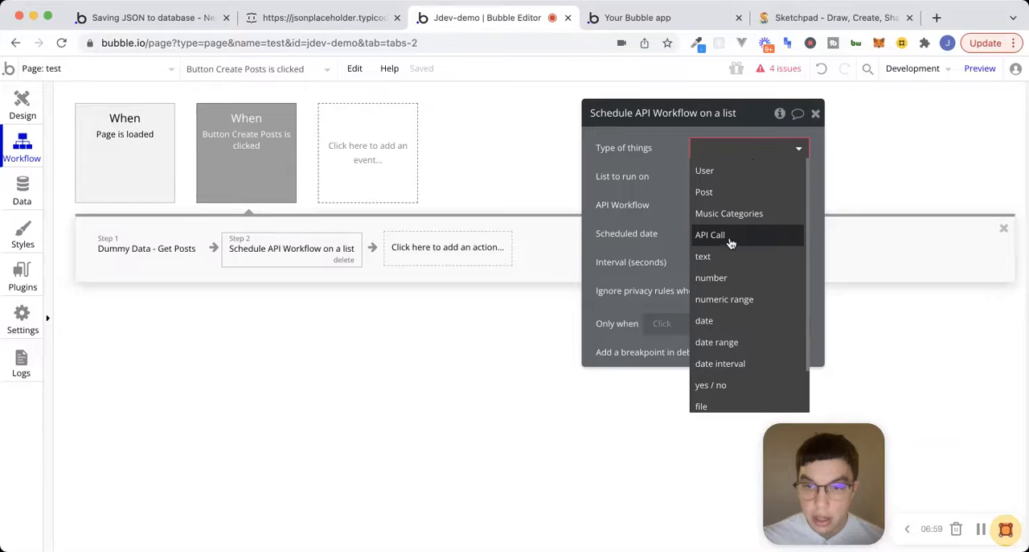
{"action": "mouse_move", "coordinate": [708, 243]}
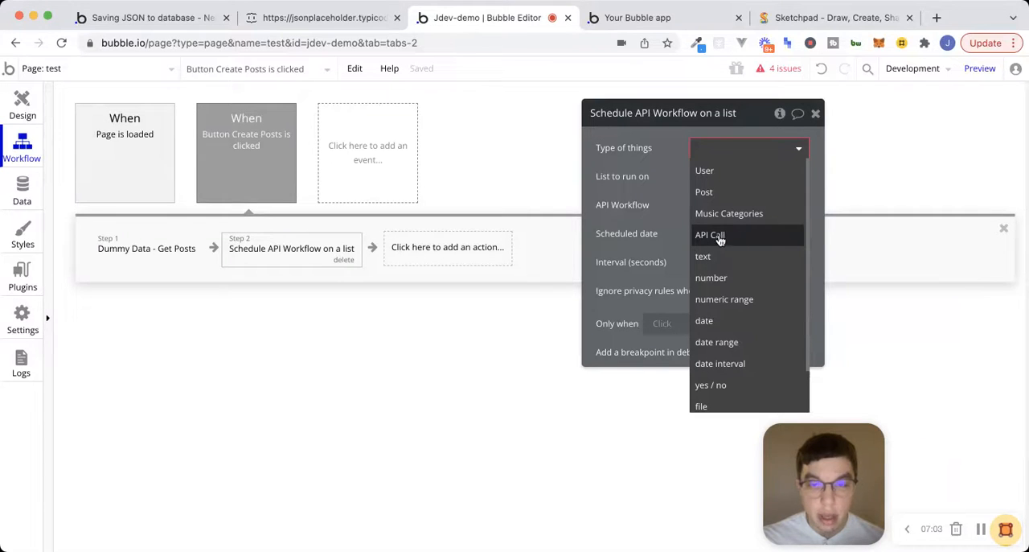
Reinitialize the Get Posts call in the API Connector plugin and save its returned values.
{"action": "left_click", "coordinate": [21, 276]}
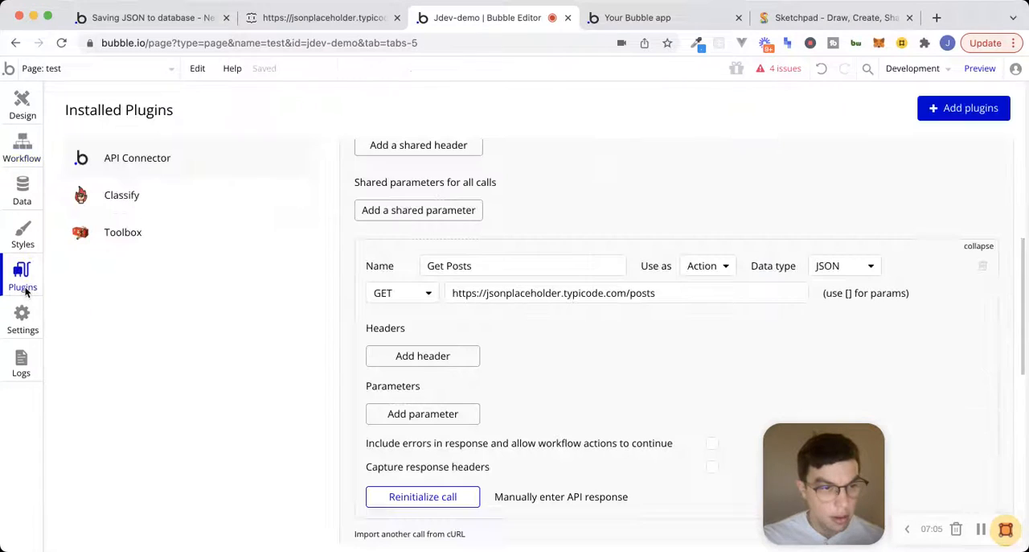
{"action": "left_click", "coordinate": [488, 265]}
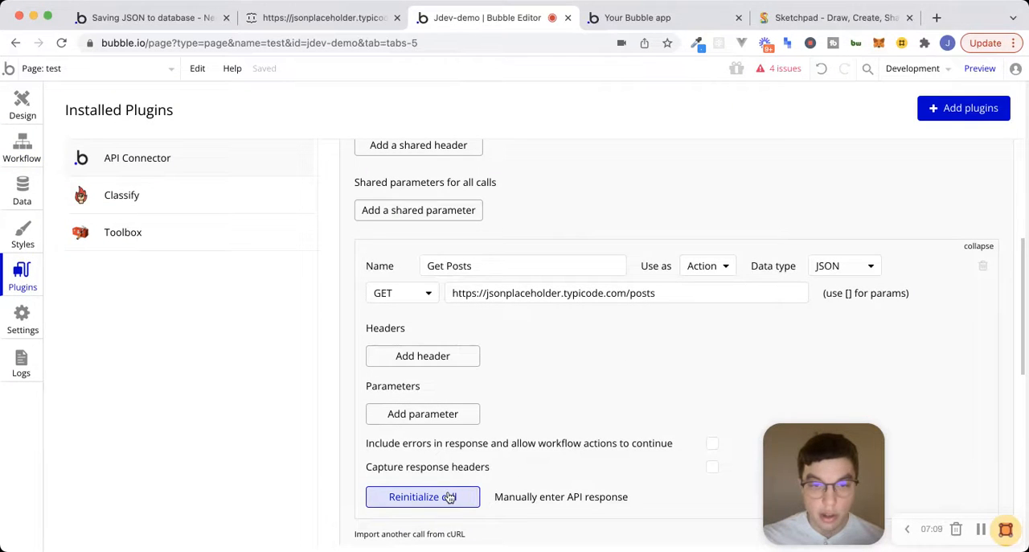
{"action": "left_click", "coordinate": [422, 496]}
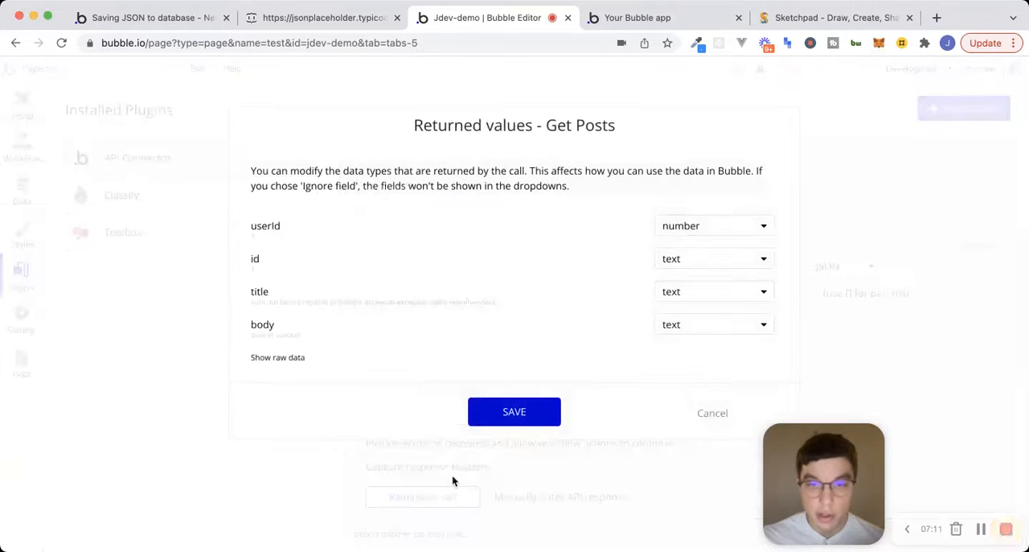
{"action": "left_click", "coordinate": [514, 411]}
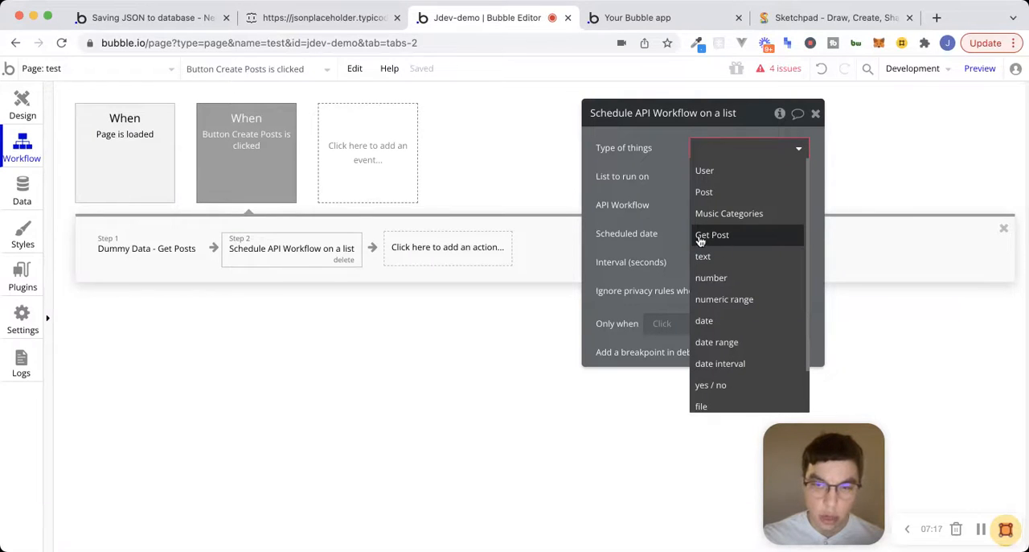
Set the Schedule API Workflow on a list step's Type of things to Get Post.
{"action": "left_click", "coordinate": [21, 276]}
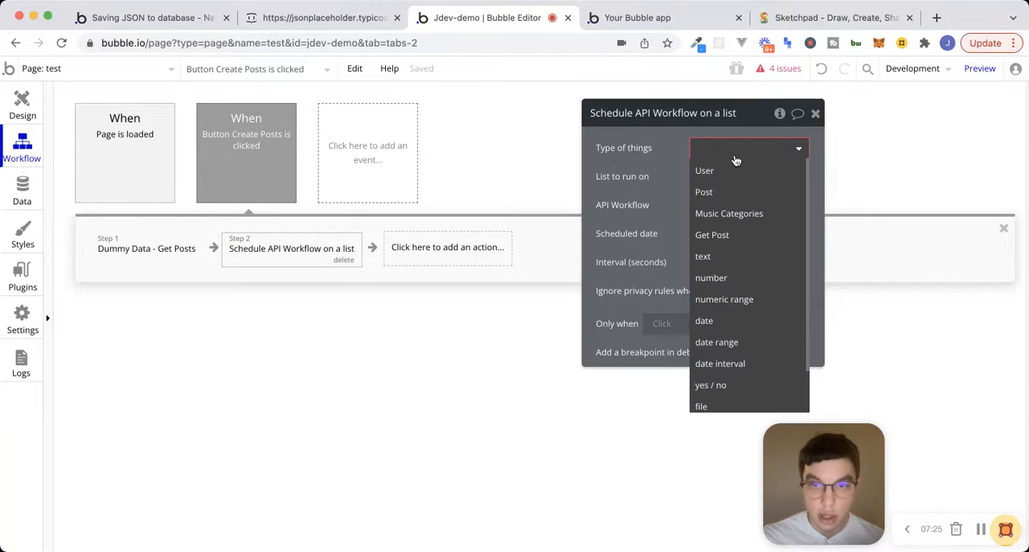
{"action": "left_click", "coordinate": [712, 234]}
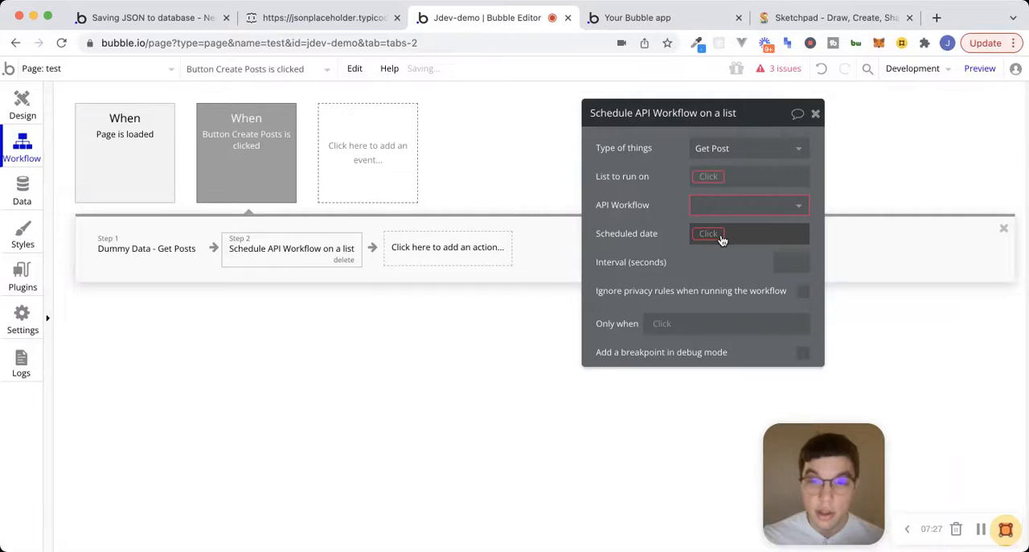
{"action": "mouse_move", "coordinate": [701, 153]}
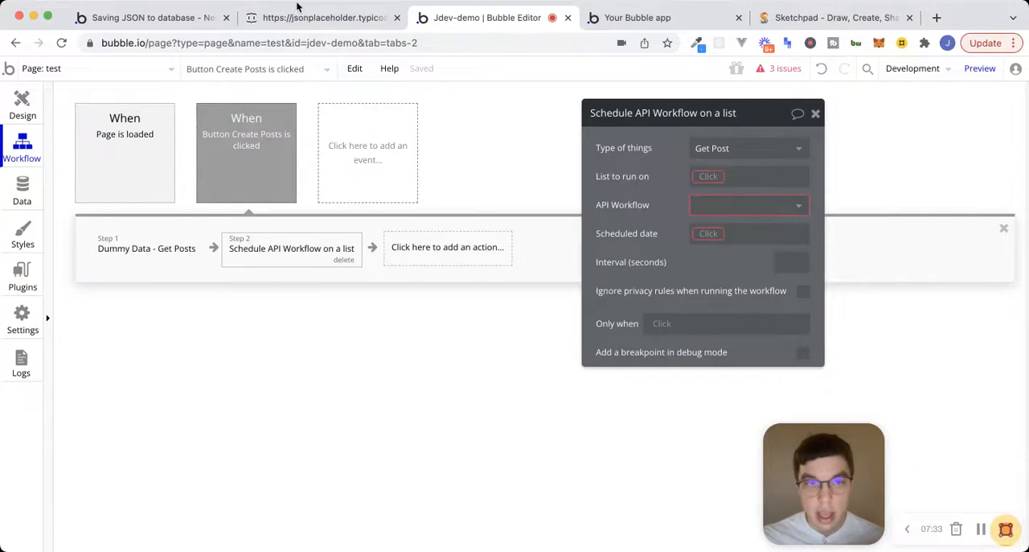
{"action": "left_click", "coordinate": [322, 17]}
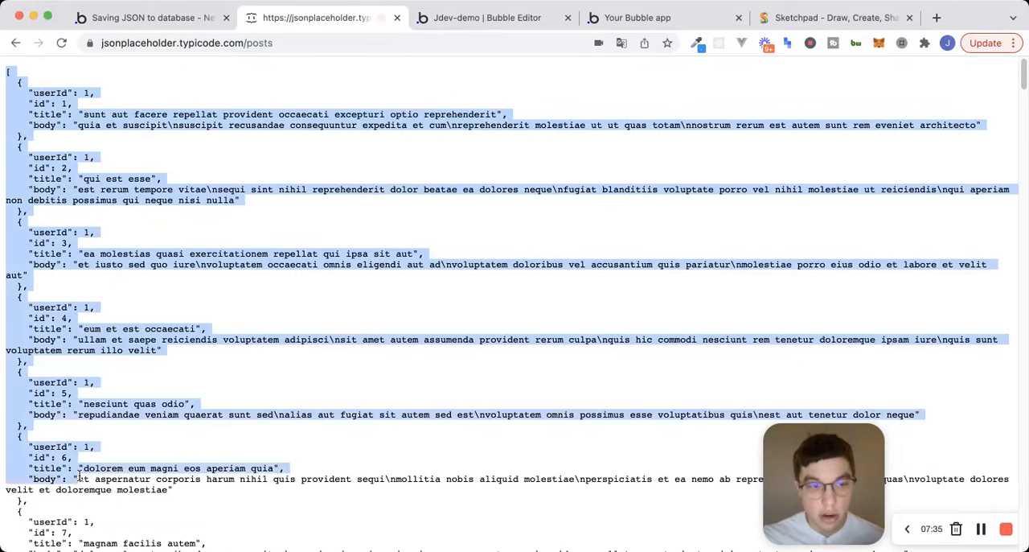
{"action": "scroll", "scroll_direction": "down", "scroll_amount": 3}
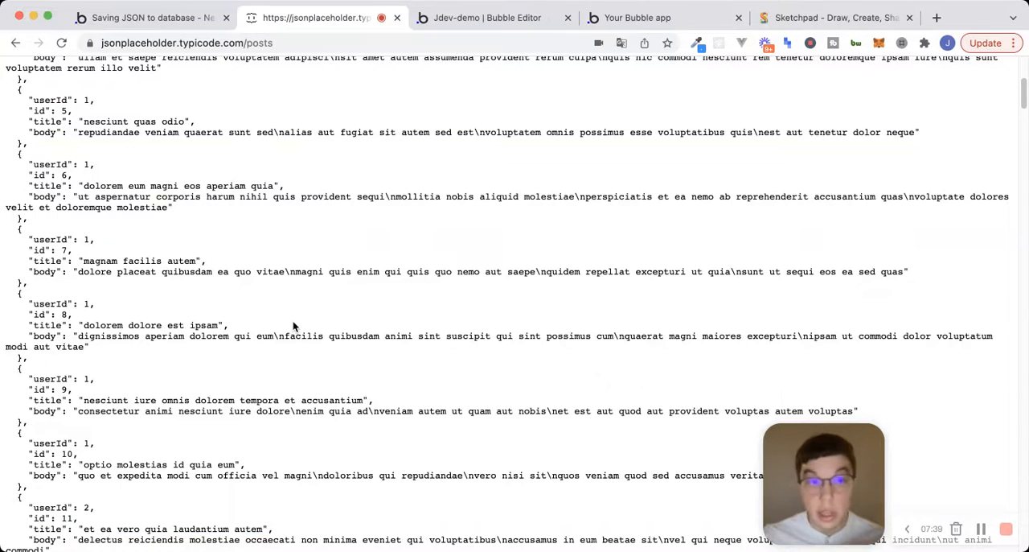
{"action": "scroll", "scroll_direction": "up", "scroll_amount": 3}
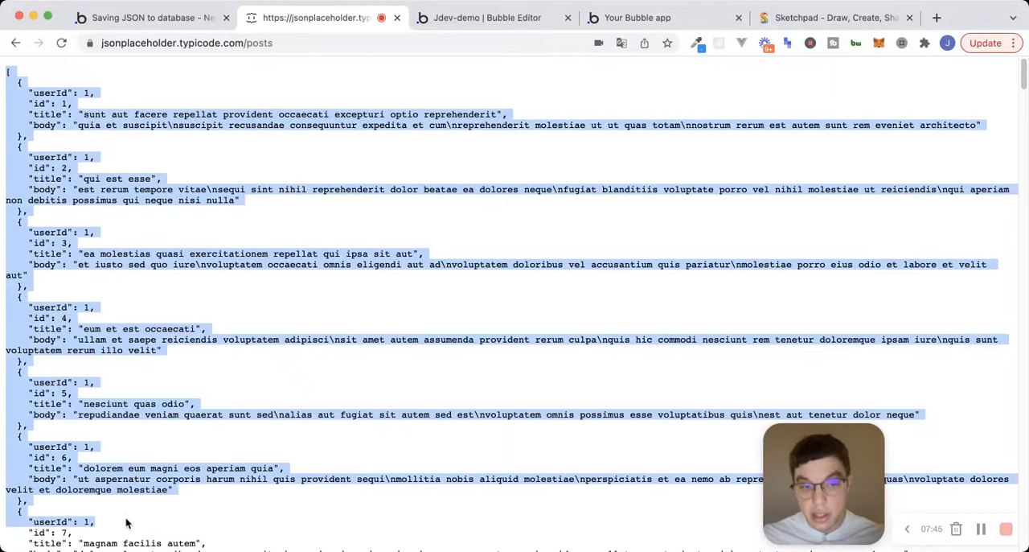
{"action": "mouse_move", "coordinate": [360, 56]}
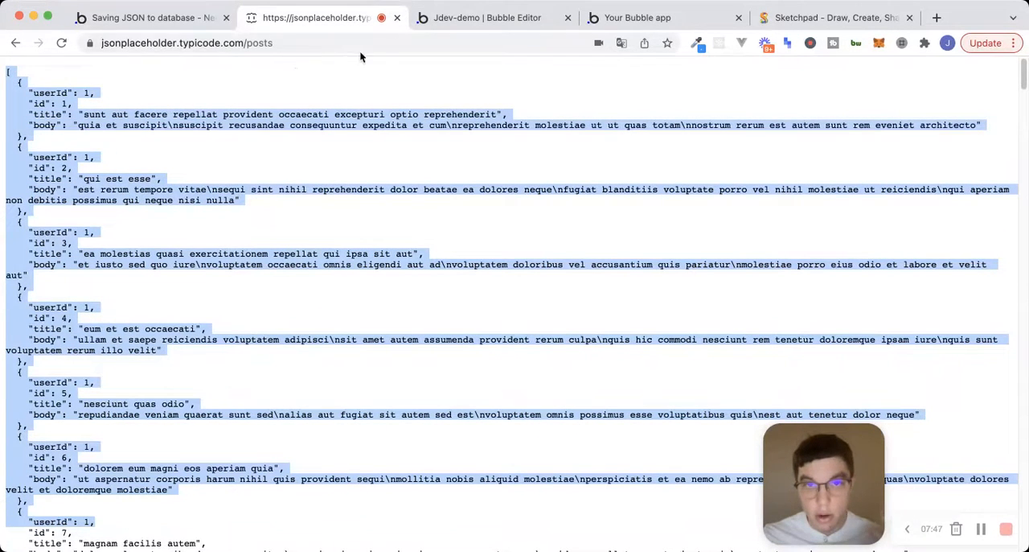
{"action": "left_click", "coordinate": [487, 18]}
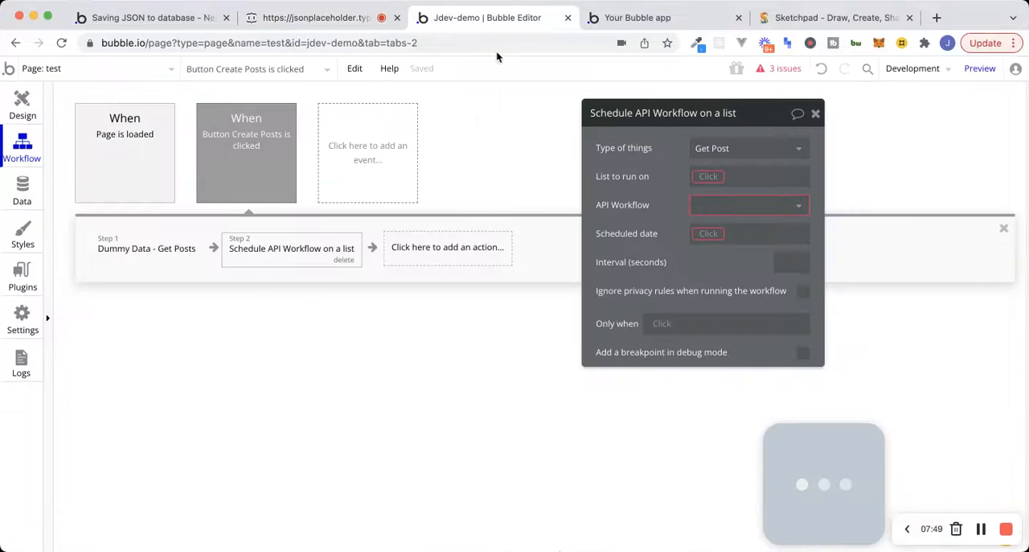
Set List to run on to Result of step 1 (Get Posts) and API Workflow to create-post.
{"action": "left_click", "coordinate": [747, 147]}
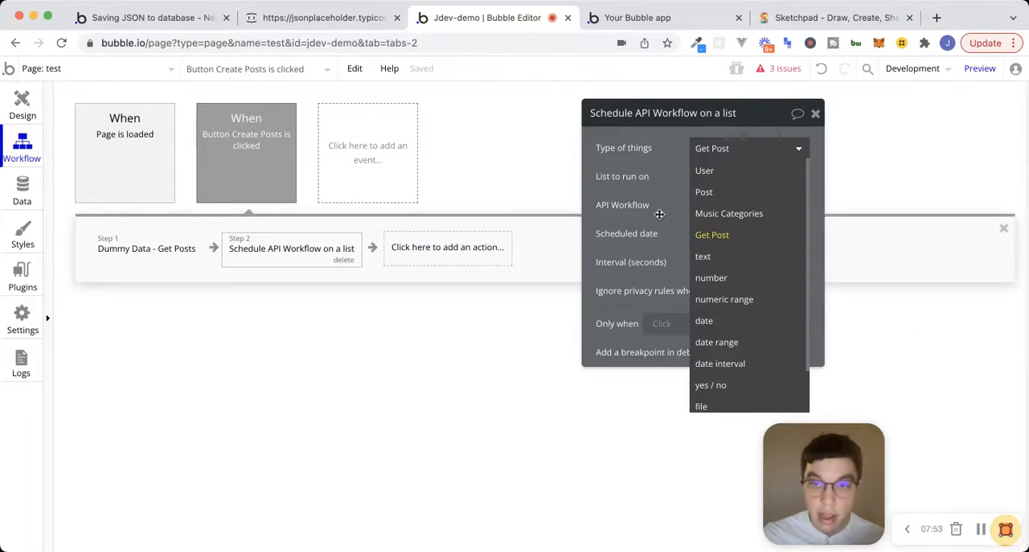
{"action": "left_click", "coordinate": [712, 234]}
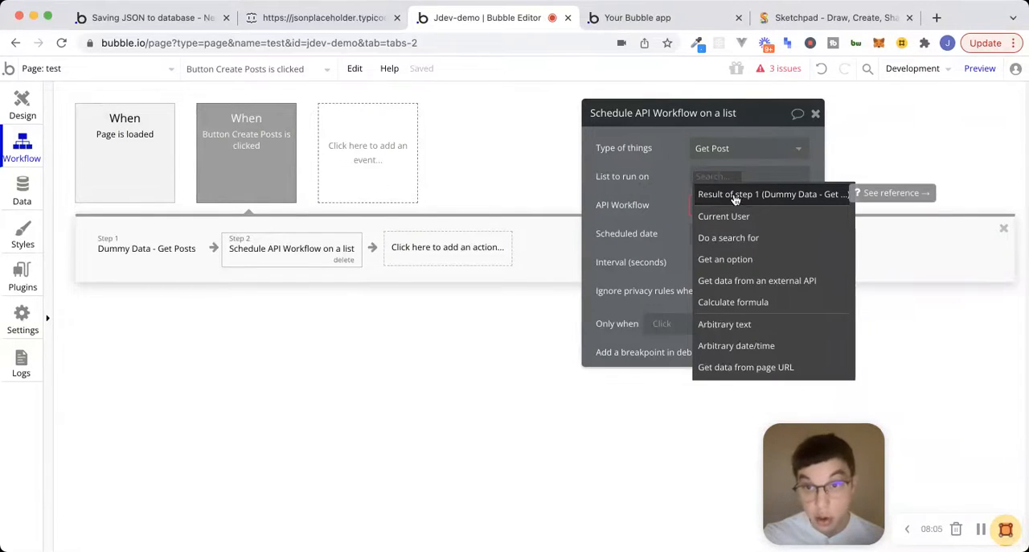
{"action": "left_click", "coordinate": [770, 193]}
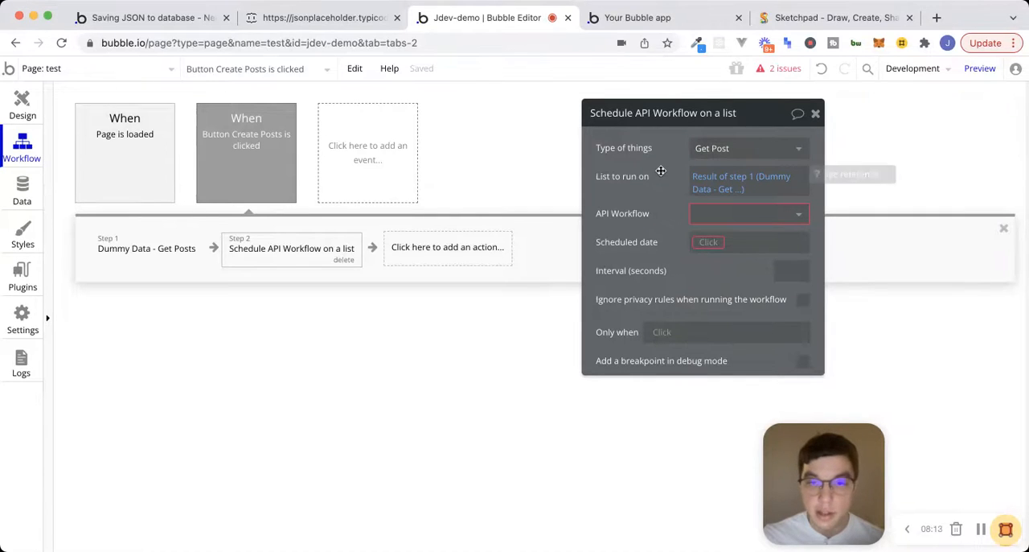
{"action": "left_click", "coordinate": [748, 213]}
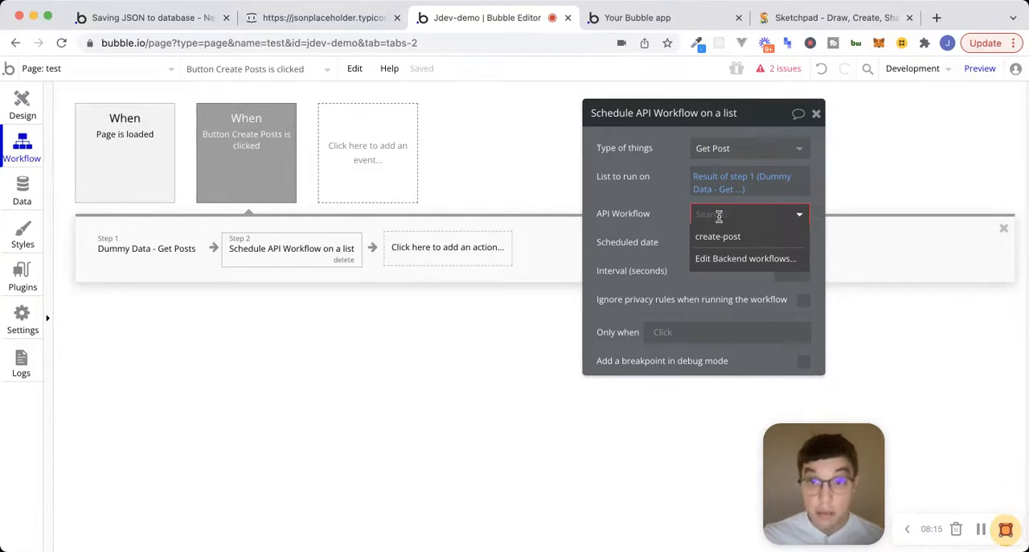
{"action": "left_click", "coordinate": [717, 236]}
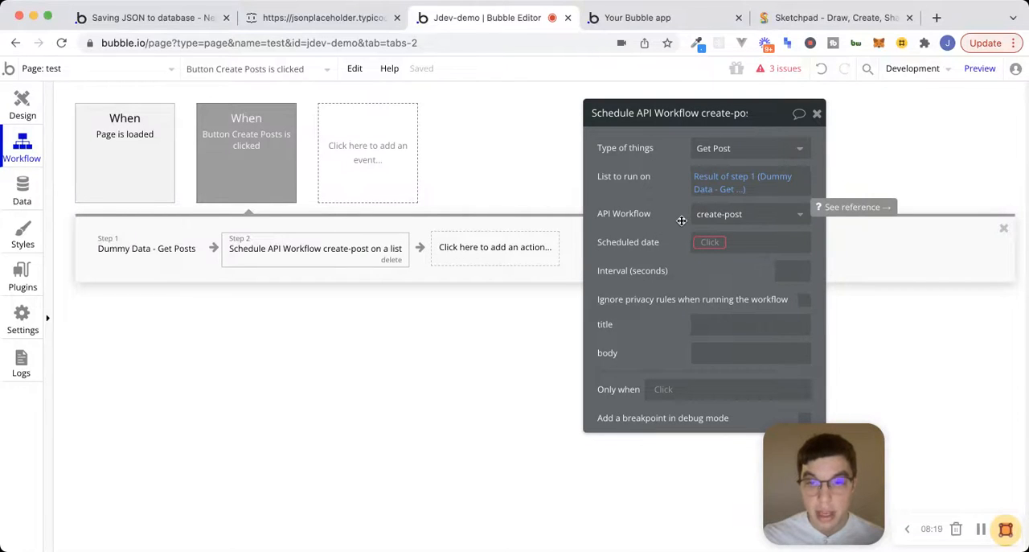
Schedule for Current date/time and set the title parameter to This Get Post's title.
{"action": "left_click", "coordinate": [711, 242]}
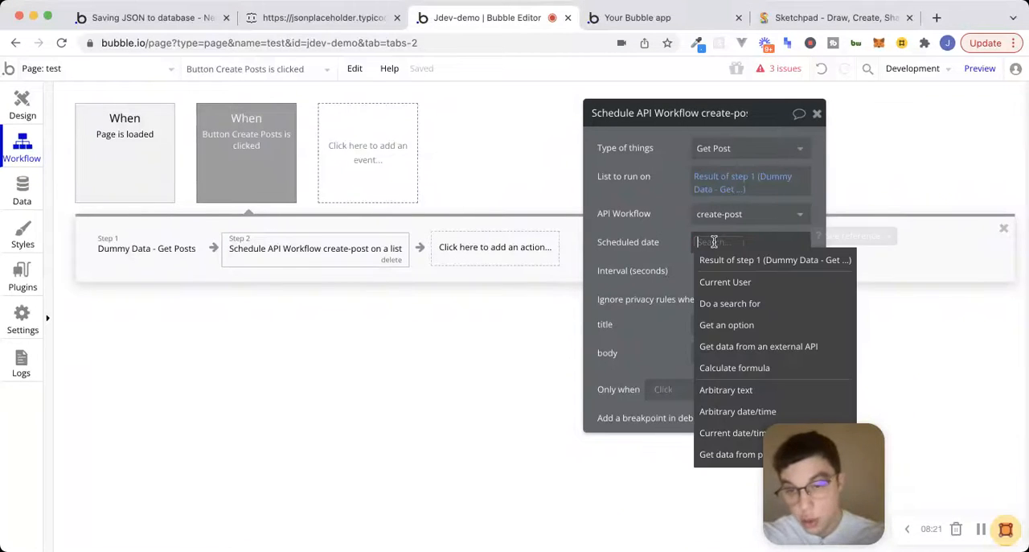
{"action": "type", "text": "current"}
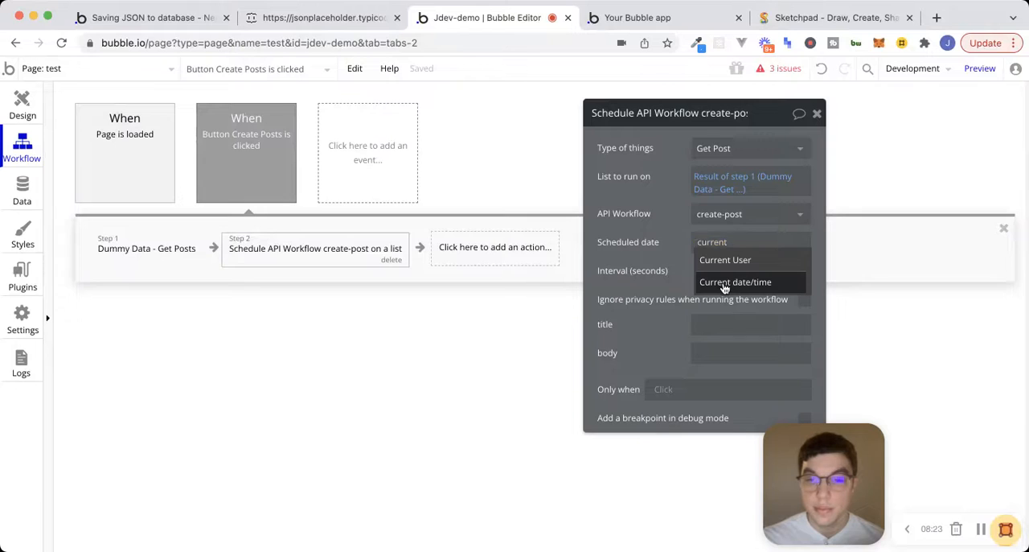
{"action": "left_click", "coordinate": [735, 281]}
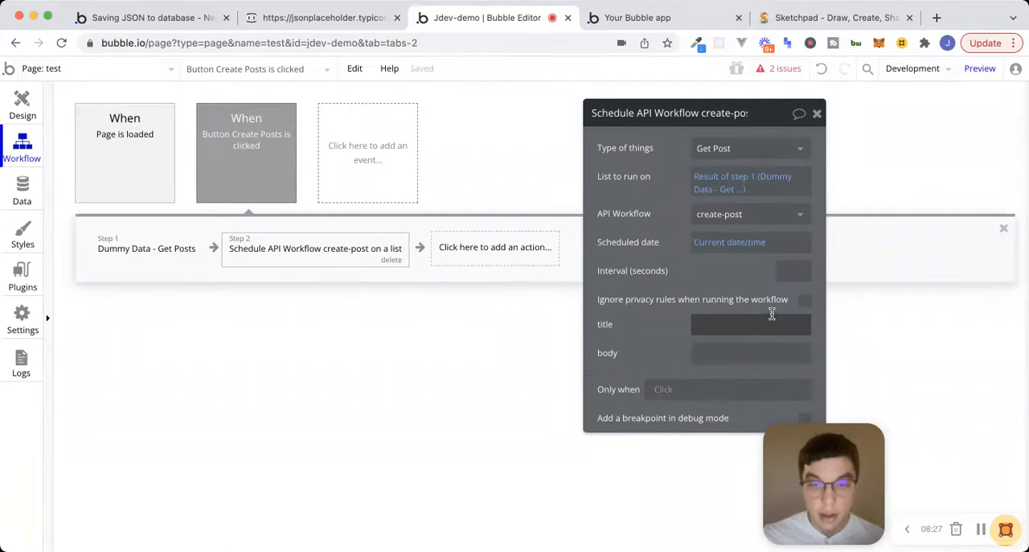
{"action": "left_click", "coordinate": [751, 324]}
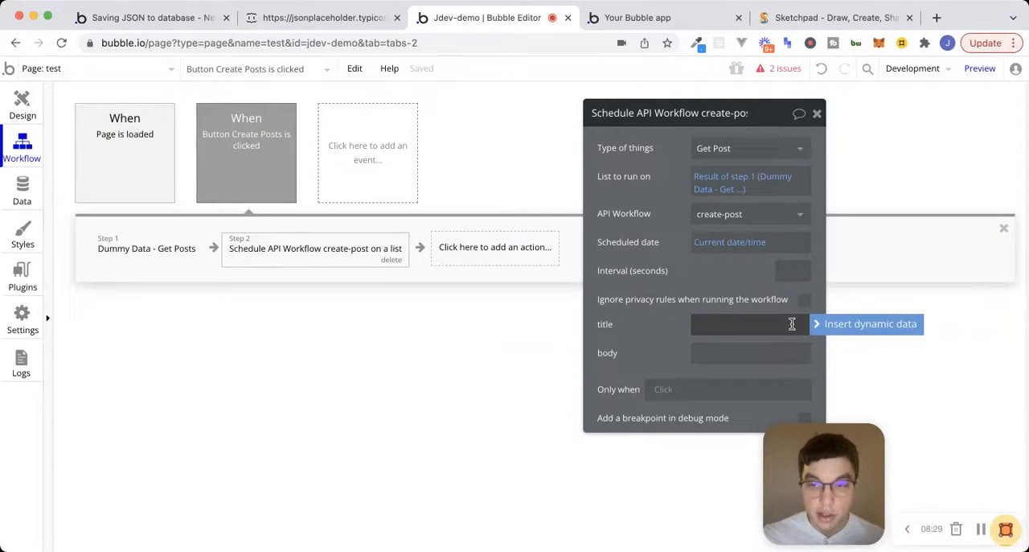
{"action": "left_click", "coordinate": [870, 323]}
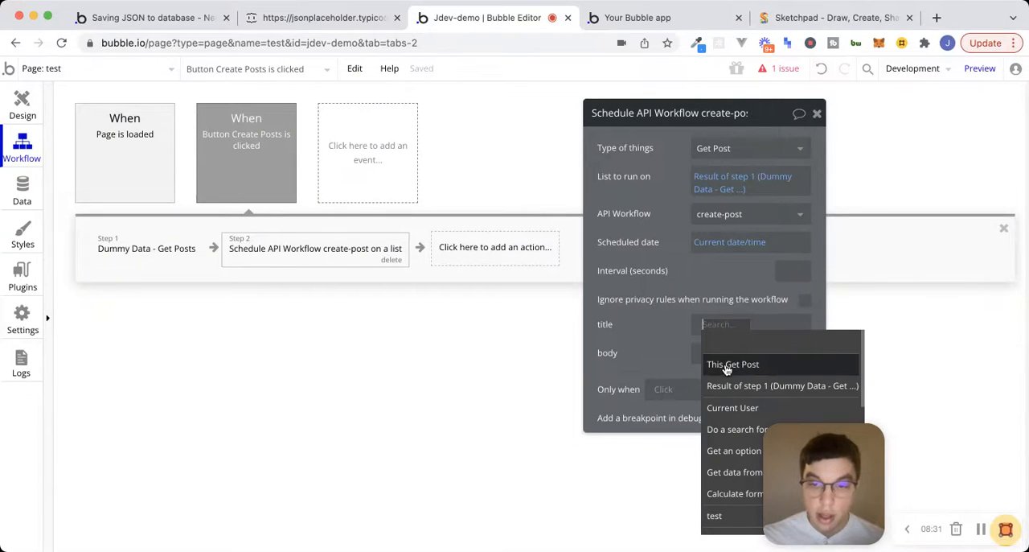
{"action": "left_click", "coordinate": [732, 364]}
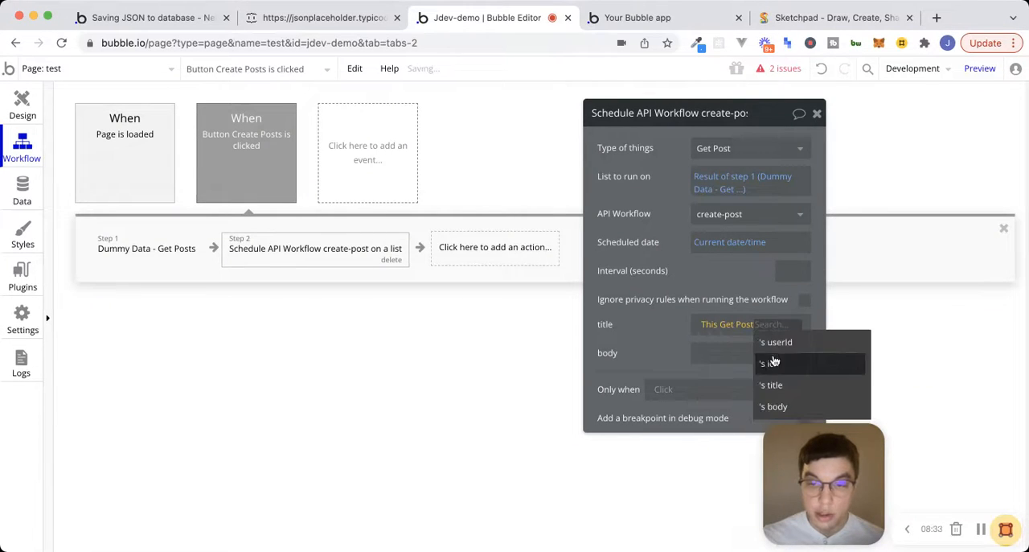
{"action": "left_click", "coordinate": [770, 384]}
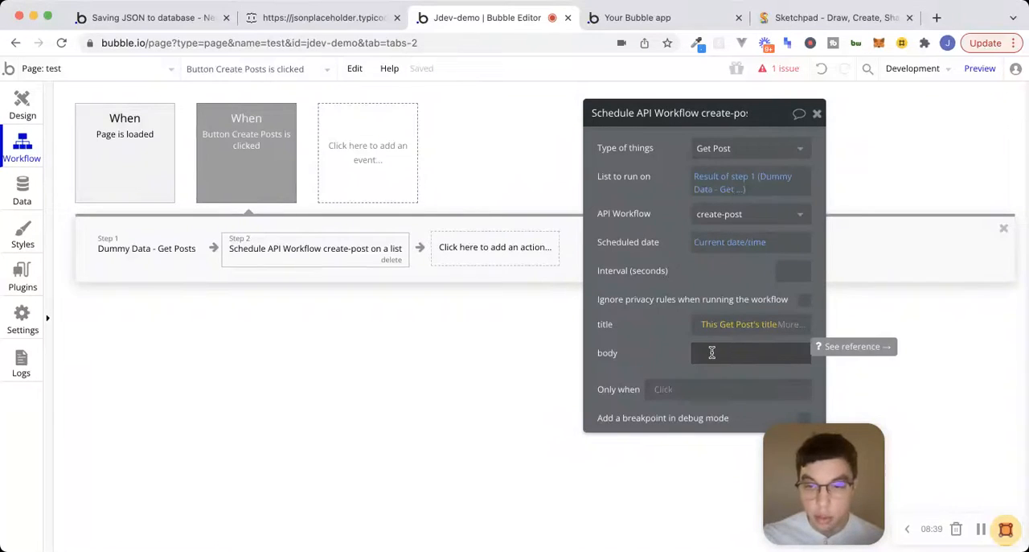
Set the body parameter to This Get Post's body via dynamic data.
{"action": "left_click", "coordinate": [751, 352]}
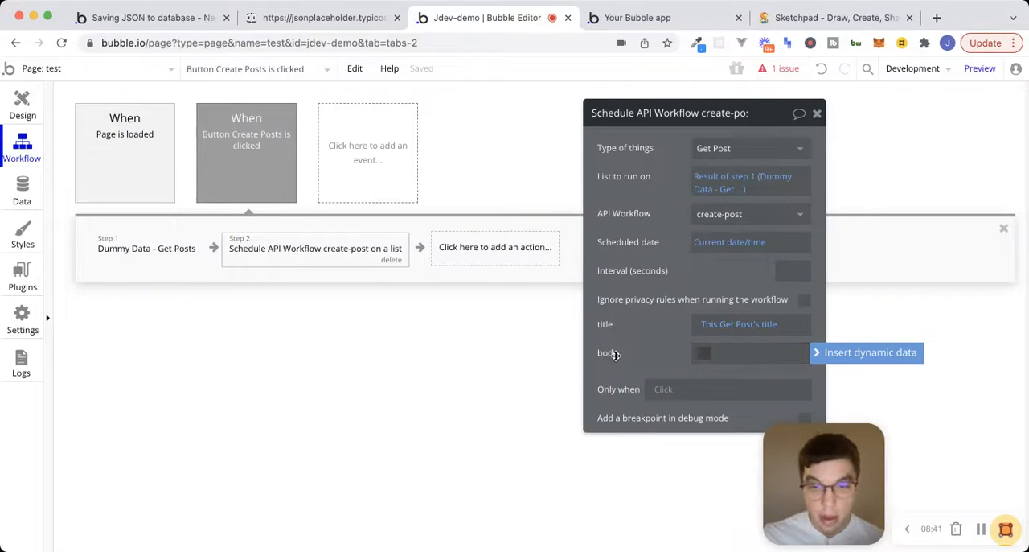
{"action": "left_click", "coordinate": [868, 352]}
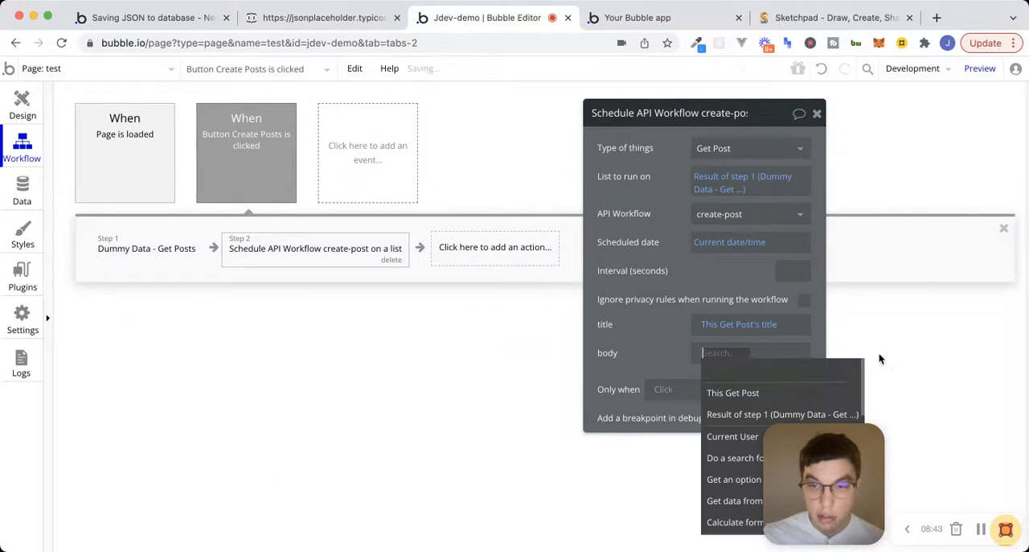
{"action": "left_click", "coordinate": [732, 392]}
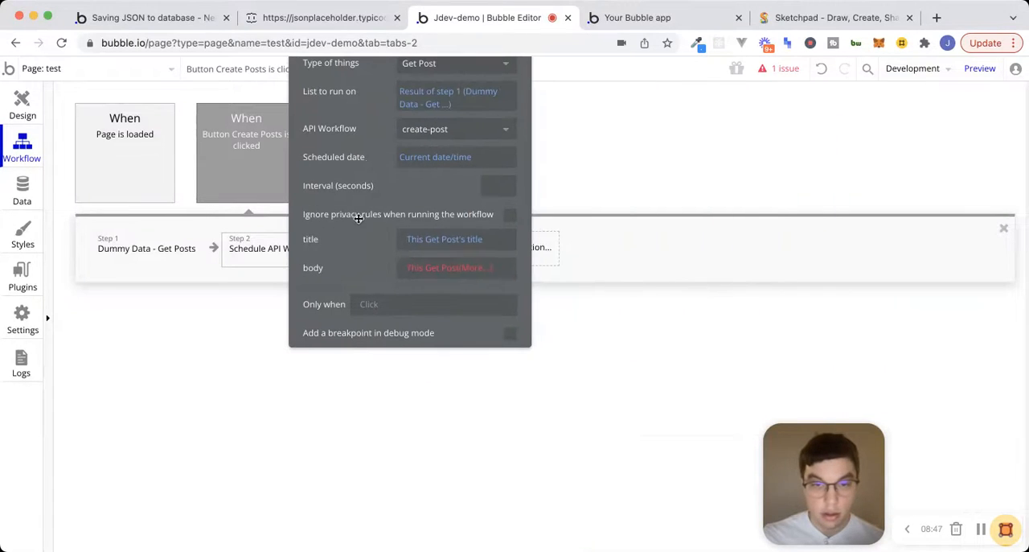
{"action": "left_click", "coordinate": [448, 267]}
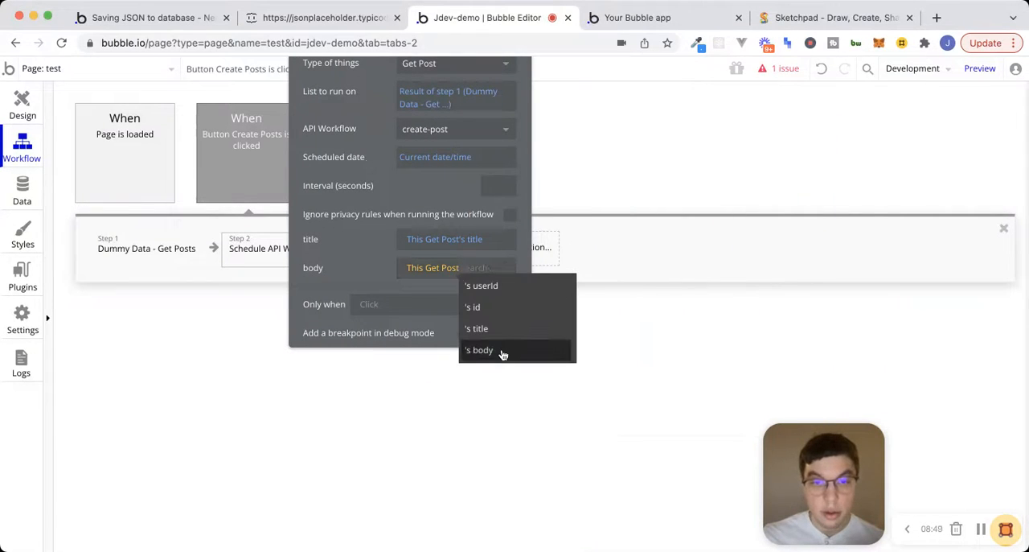
{"action": "left_click", "coordinate": [479, 350]}
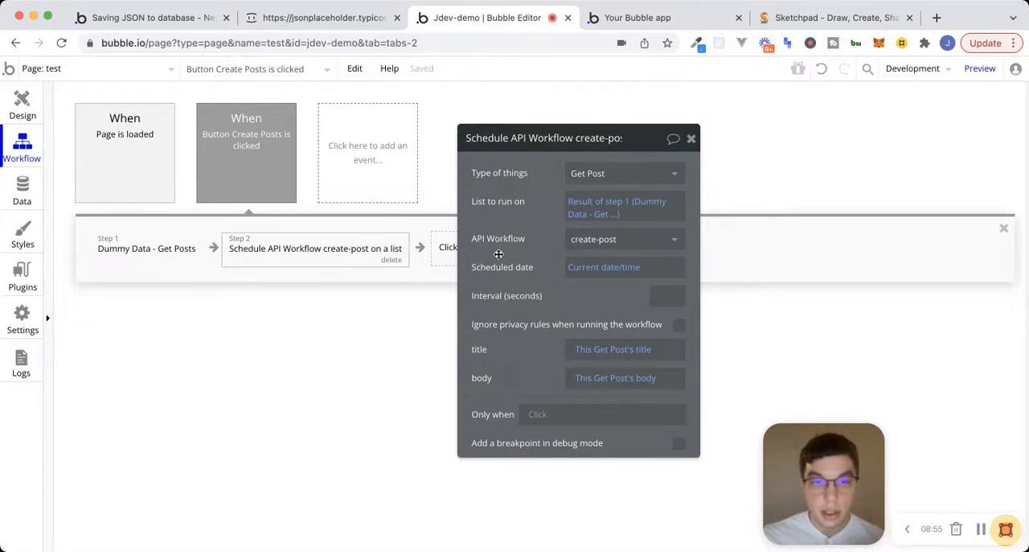
{"action": "mouse_move", "coordinate": [502, 266]}
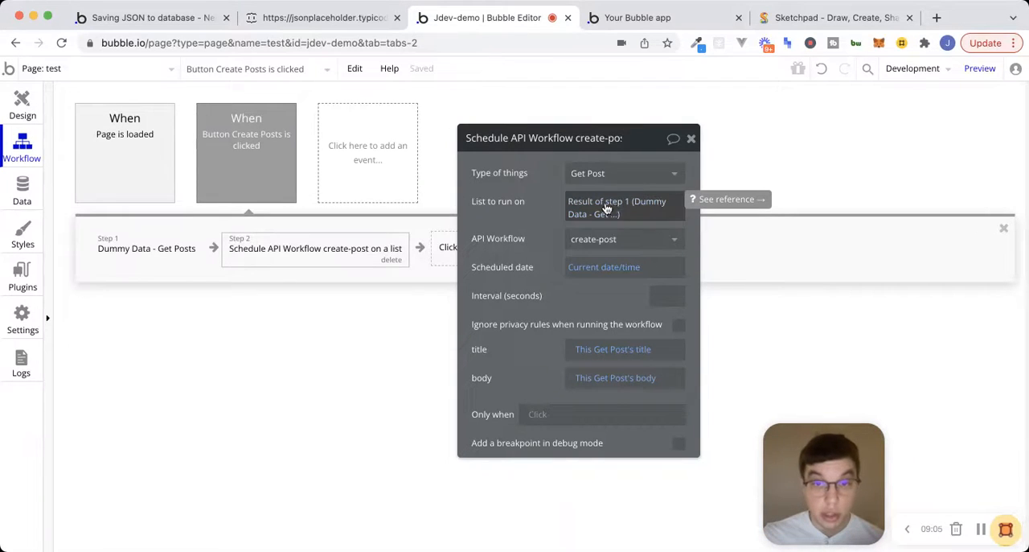
Append :items until # 5 to List to run on, then switch to the preview tab.
{"action": "left_click", "coordinate": [617, 207]}
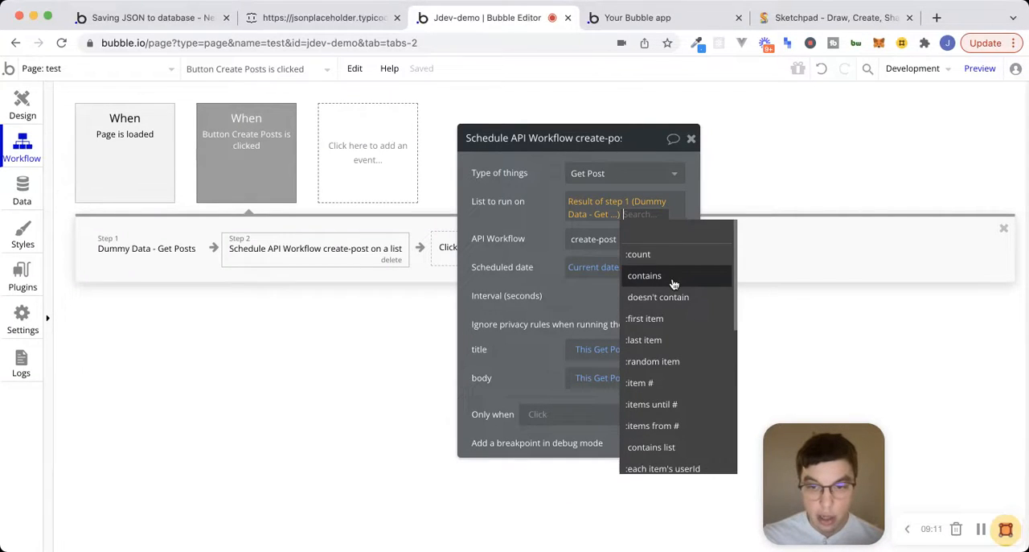
{"action": "left_click", "coordinate": [652, 404]}
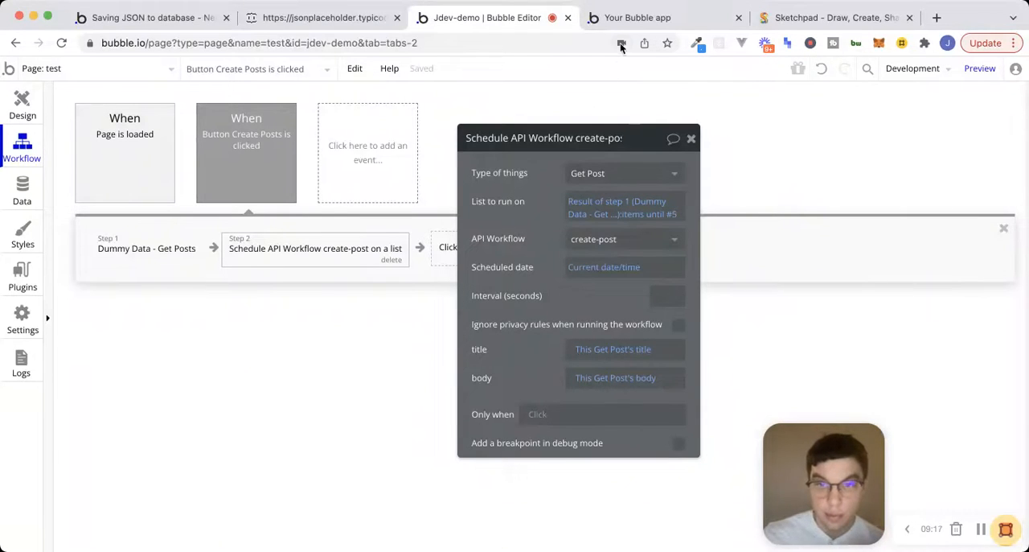
{"action": "left_click", "coordinate": [635, 18]}
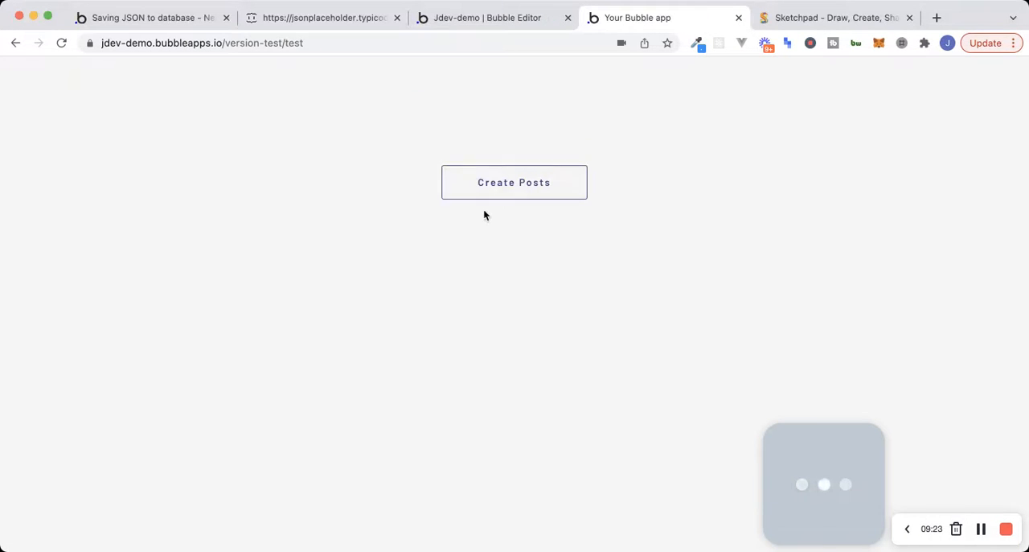
Hit Create Posts in the running app and return to the Bubble Editor tab.
{"action": "left_click", "coordinate": [514, 183]}
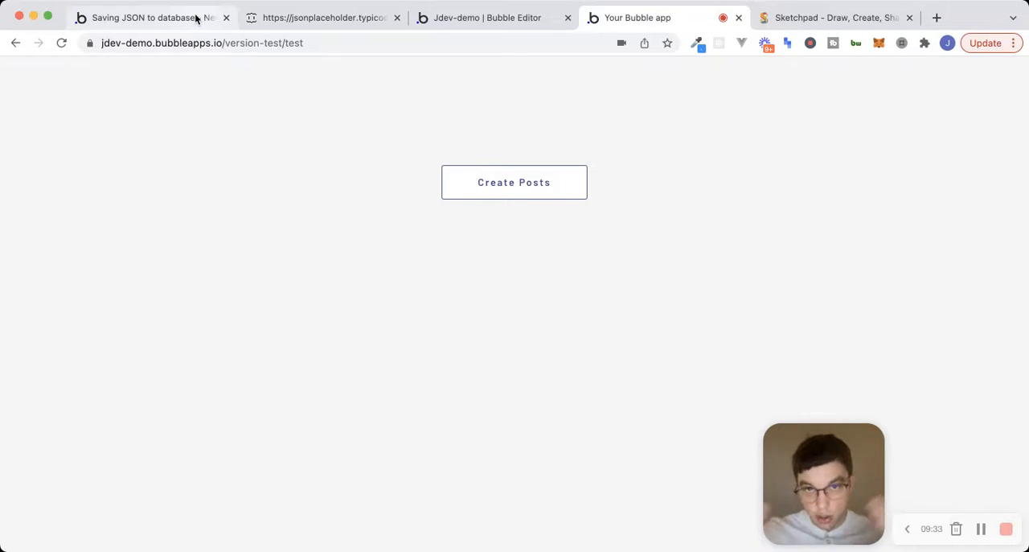
{"action": "left_click", "coordinate": [487, 17]}
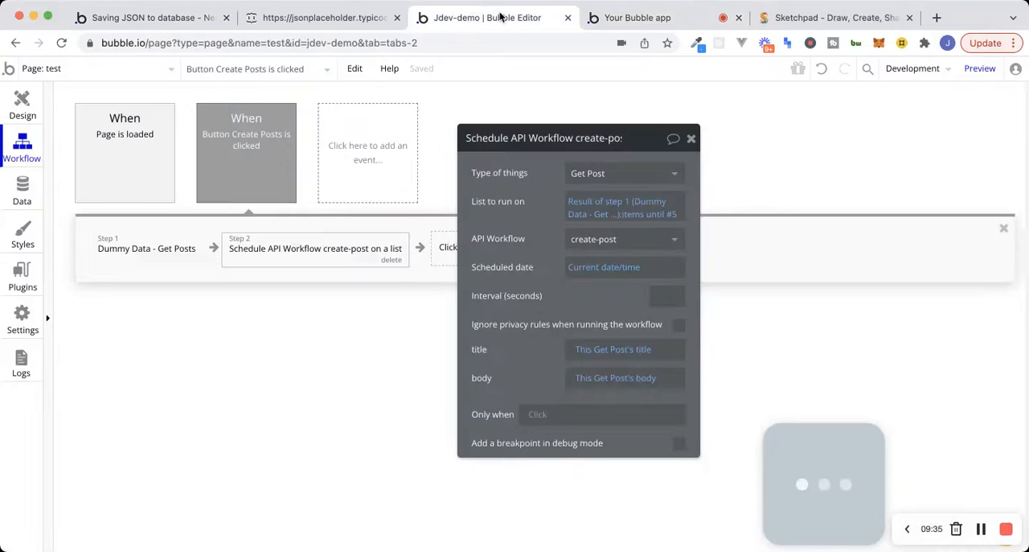
Browse Data > App data > All Posts and scroll through the five saved Post entries.
{"action": "left_click", "coordinate": [22, 191]}
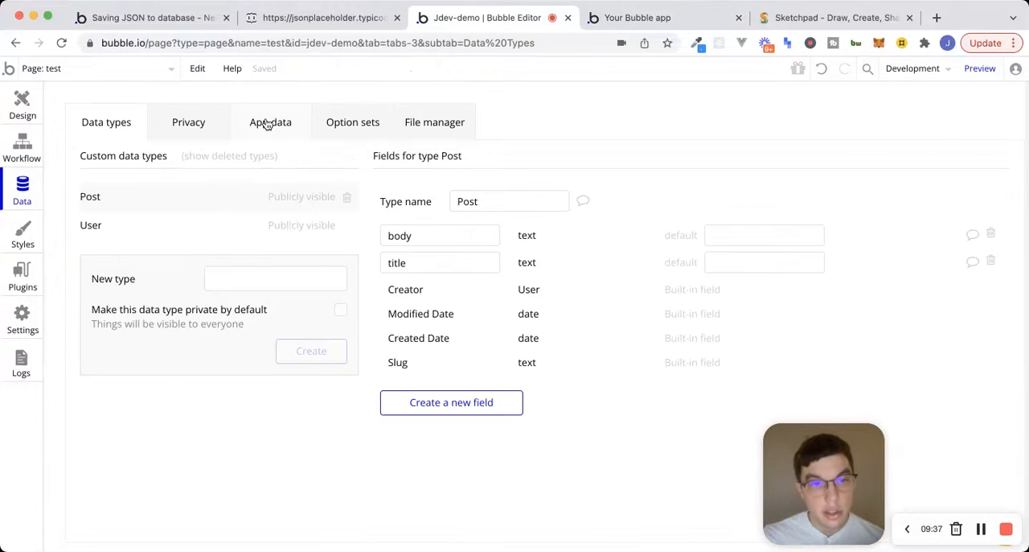
{"action": "left_click", "coordinate": [271, 121]}
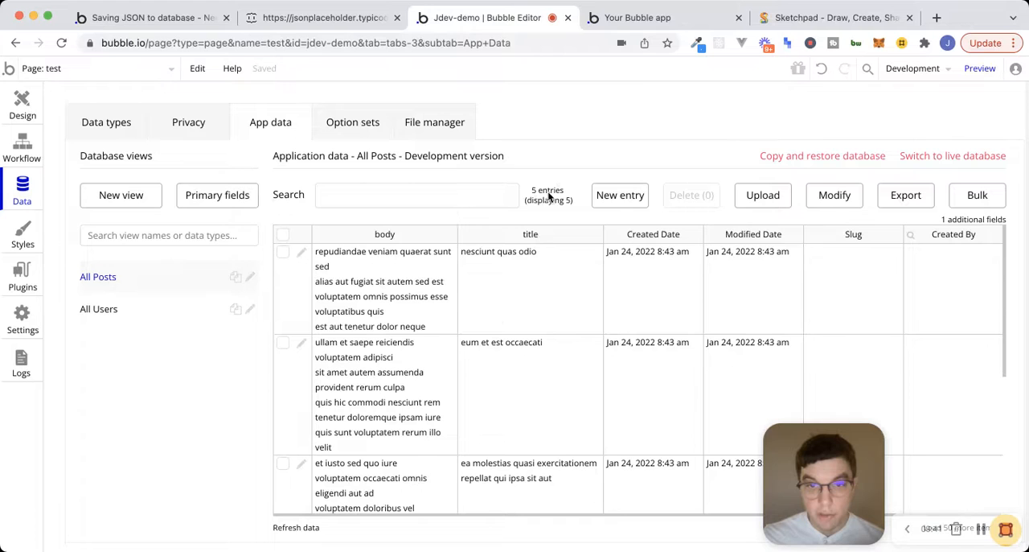
{"action": "scroll", "scroll_direction": "down", "scroll_amount": 3}
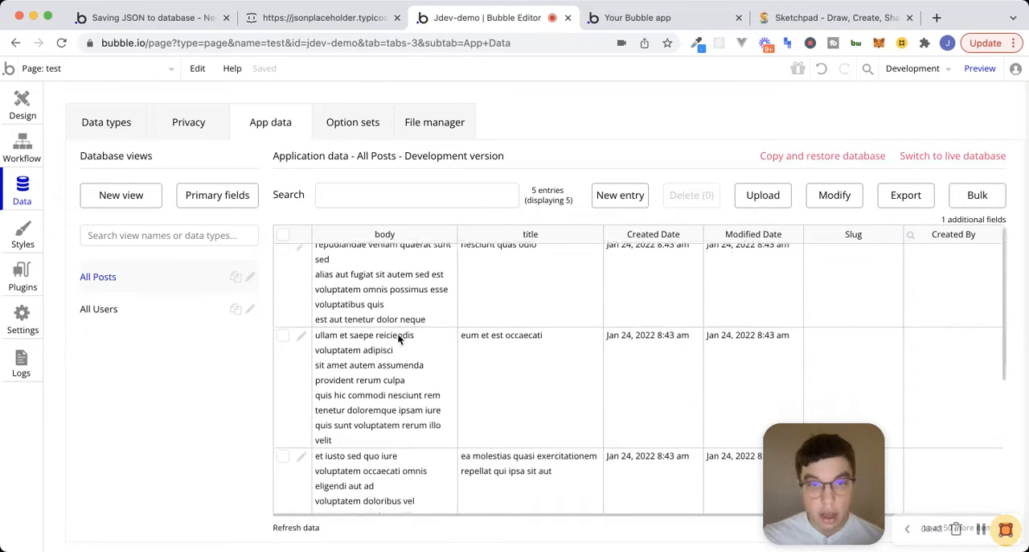
{"action": "scroll", "scroll_direction": "down", "scroll_amount": 3}
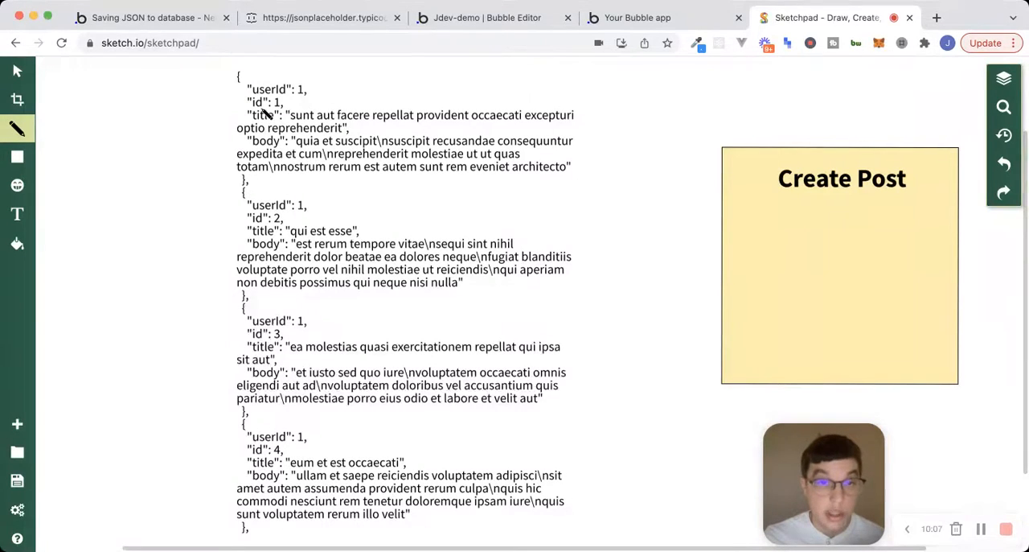
{"action": "mouse_move", "coordinate": [500, 138]}
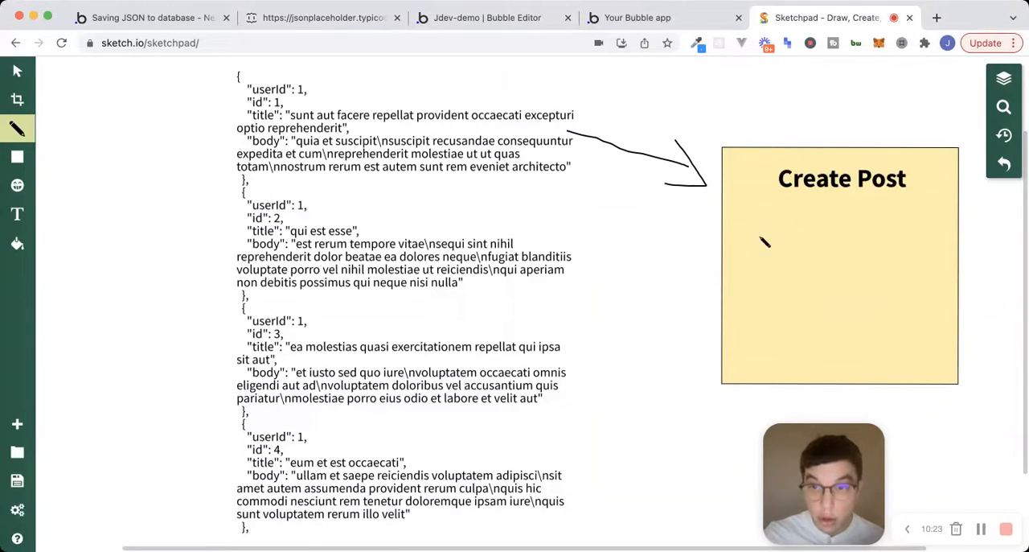
Write 'Body' and 'title' inside the yellow Create Post box.
{"action": "left_click_drag", "start_coordinate": [751, 217], "coordinate": [784, 253]}
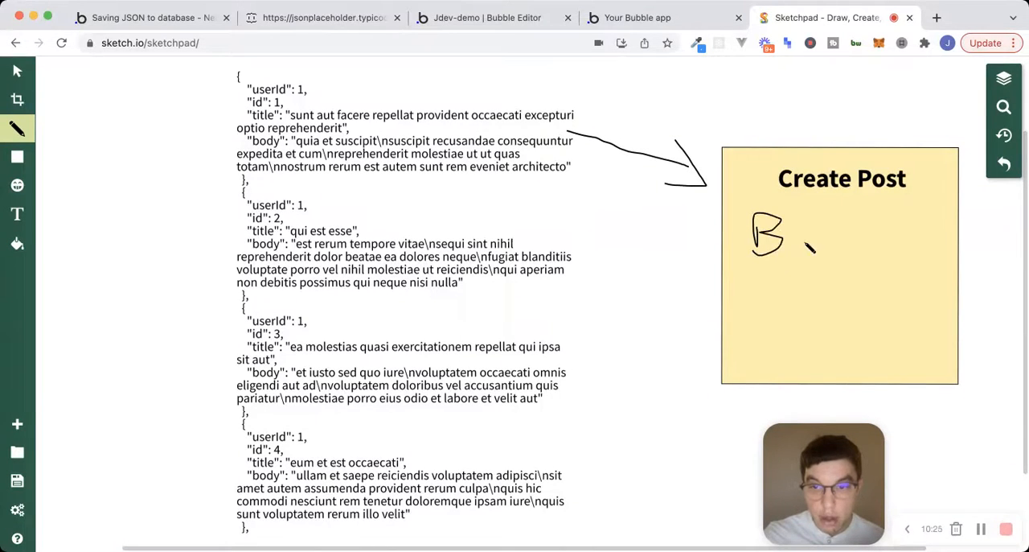
{"action": "left_click_drag", "start_coordinate": [796, 249], "coordinate": [893, 249]}
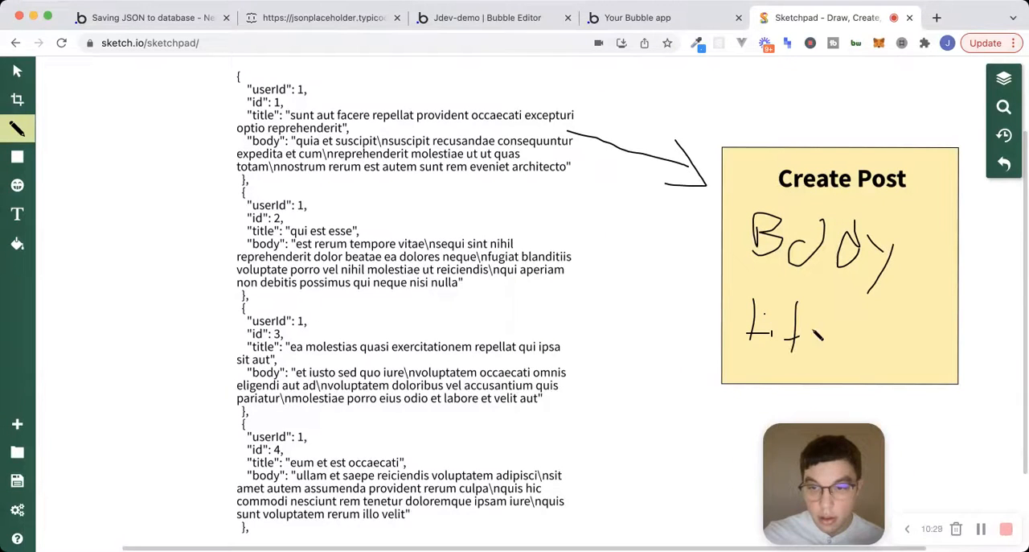
{"action": "left_click_drag", "start_coordinate": [804, 330], "coordinate": [828, 329]}
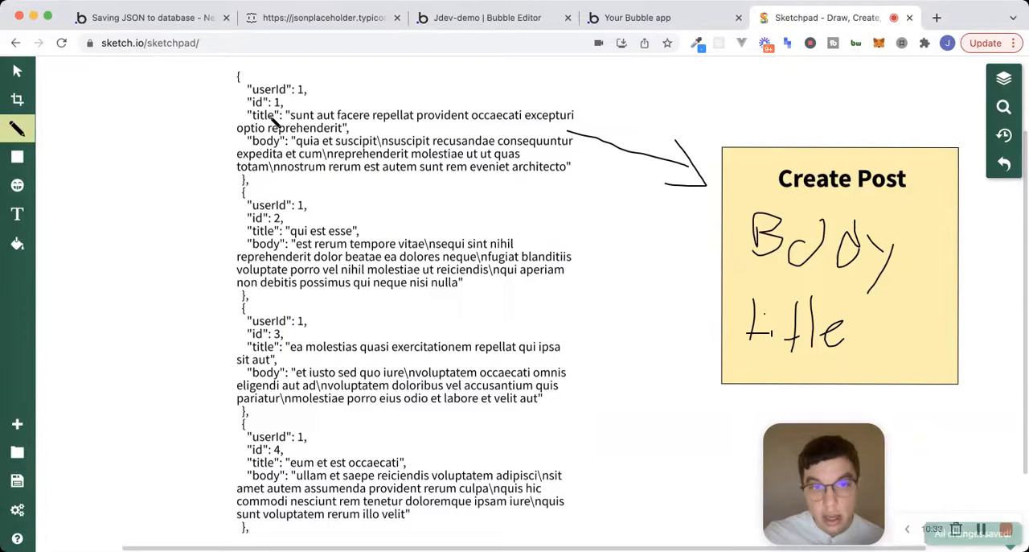
Draw arrows from the first post's fields and the other posts into the box.
{"action": "left_click_drag", "start_coordinate": [274, 125], "coordinate": [704, 291]}
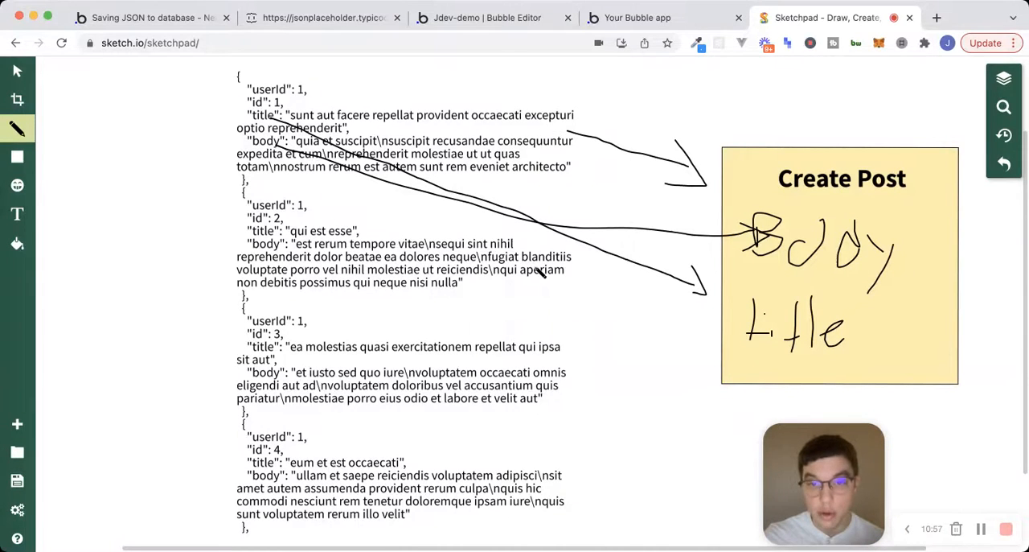
{"action": "left_click_drag", "start_coordinate": [547, 366], "coordinate": [643, 358]}
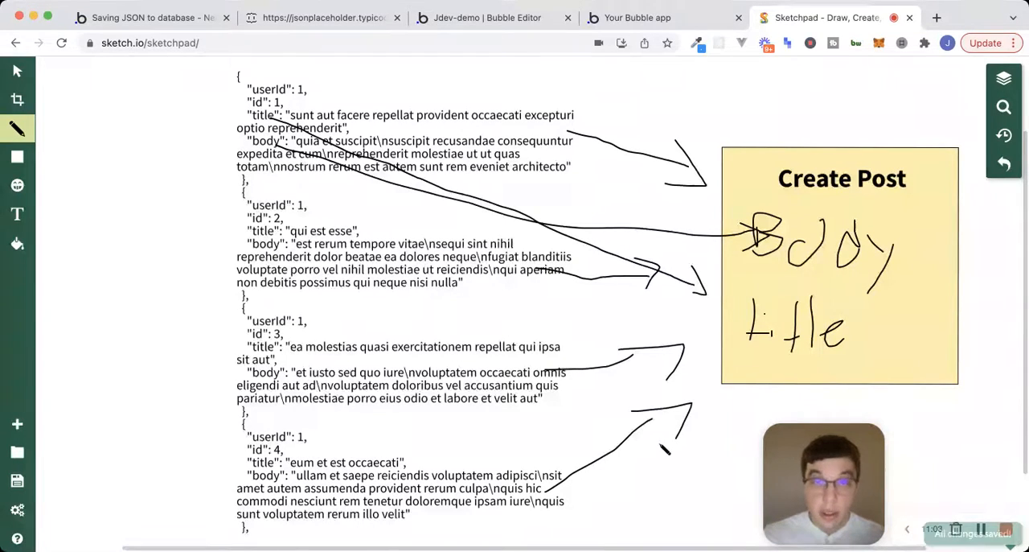
{"action": "left_click", "coordinate": [487, 17]}
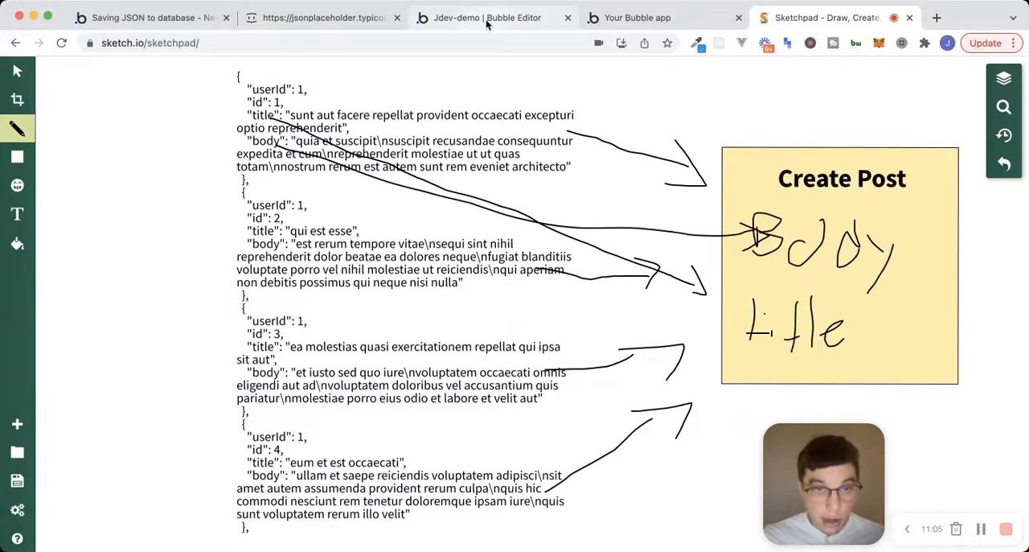
Switch back to the Bubble Editor tab showing All Posts with five entries.
{"action": "left_click", "coordinate": [487, 17]}
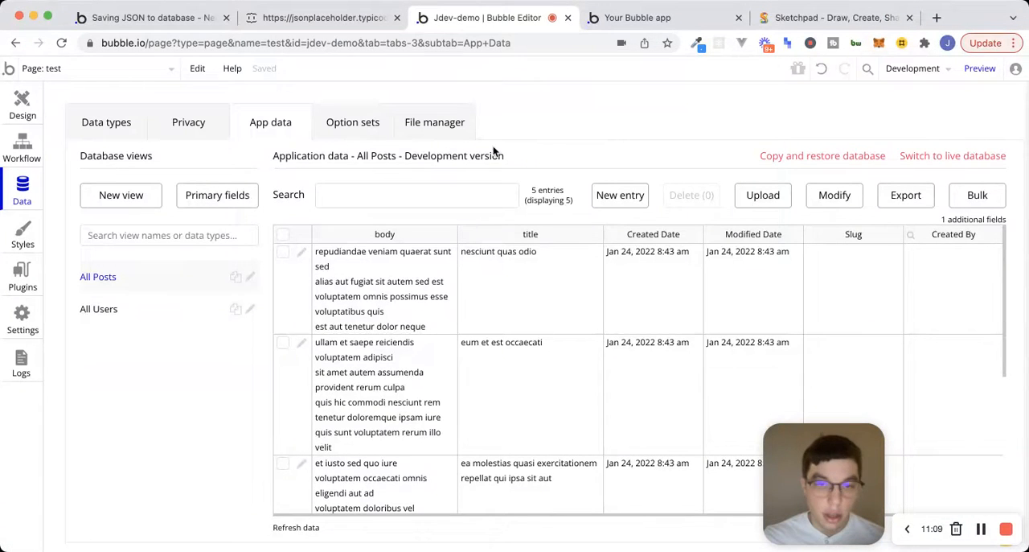
{"action": "mouse_move", "coordinate": [470, 378]}
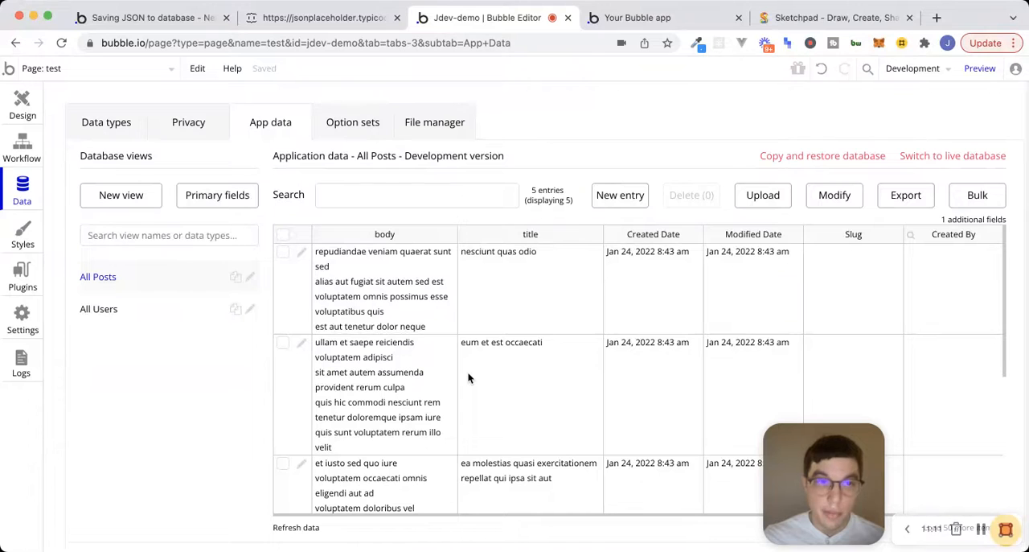